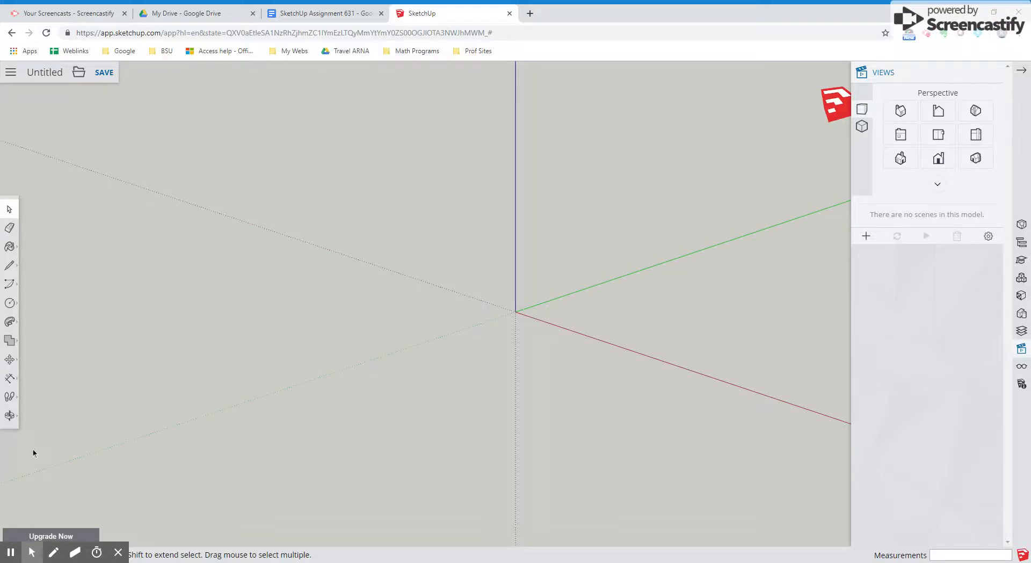
mouse_move(9, 303)
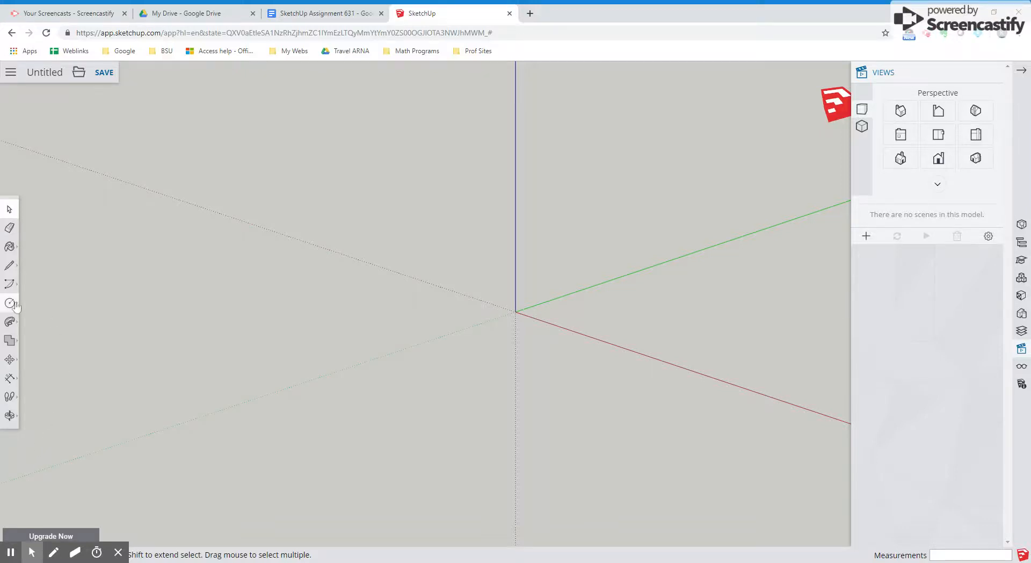
- Draw a circle at the origin with radius 0.39 m along the red axis
click(10, 303)
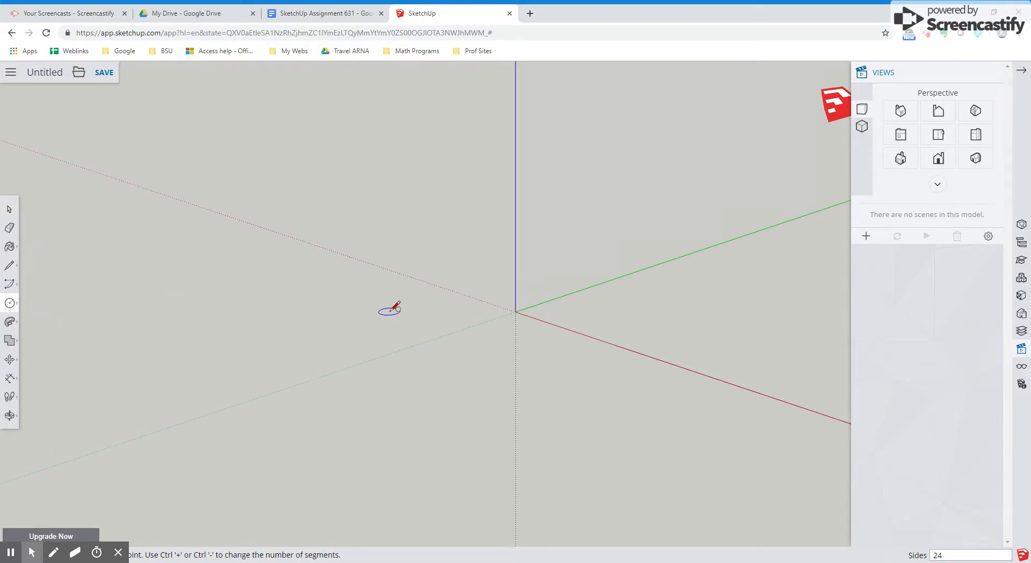
mouse_move(487, 310)
text(36)
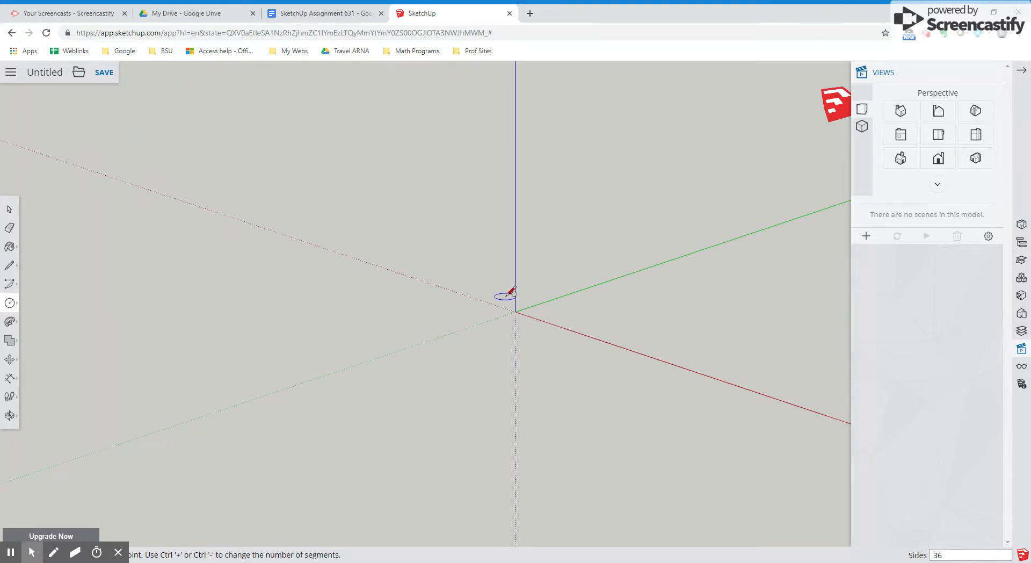
mouse_move(515, 311)
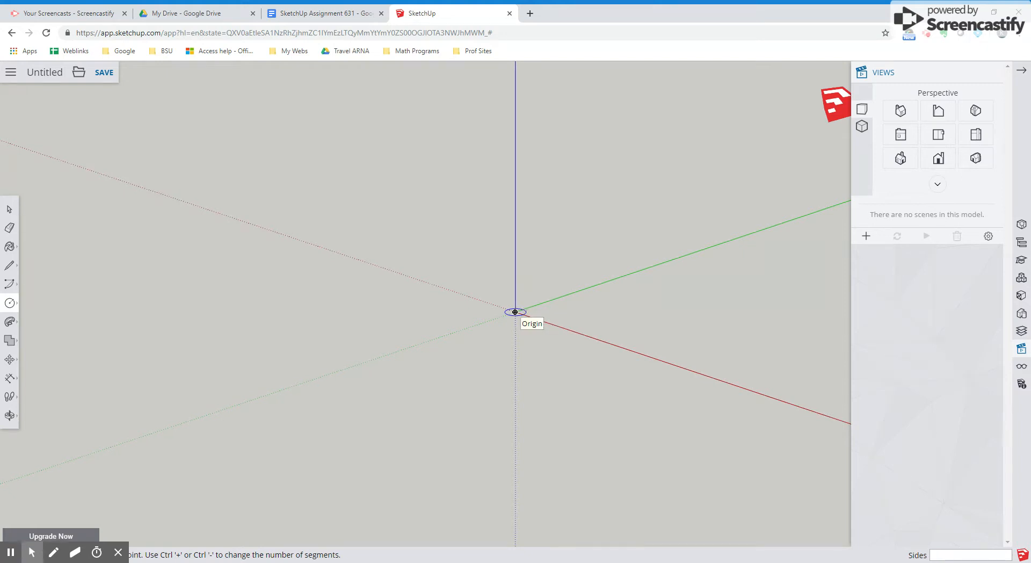
drag(516, 311, 598, 339)
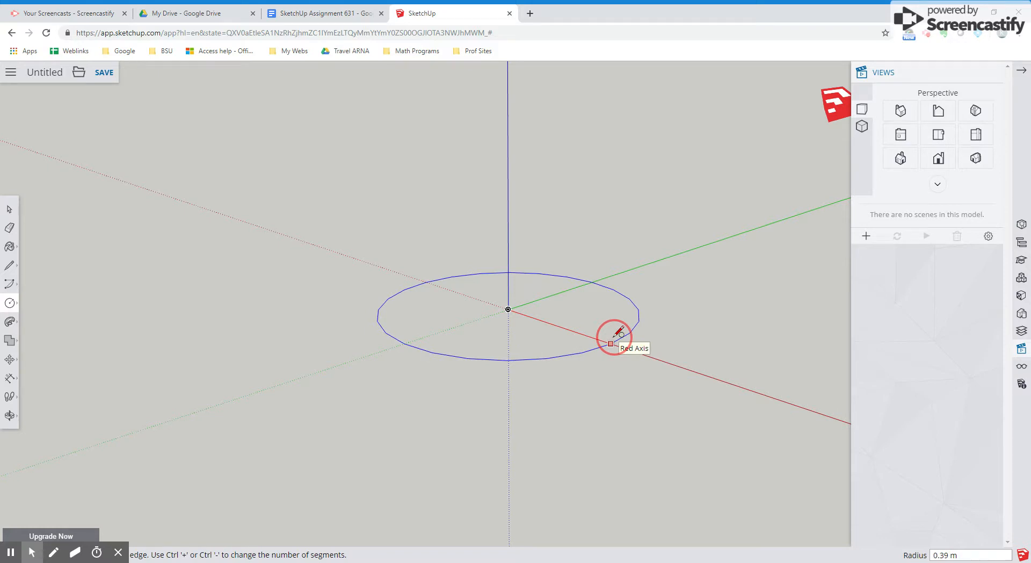
click(610, 343)
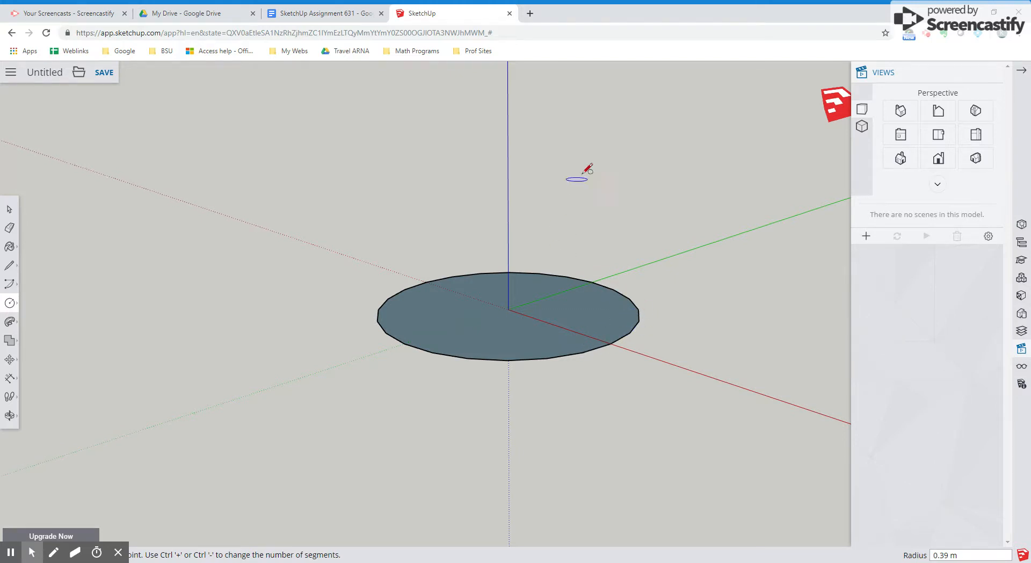
- From Front view, draw an upright circle from the origin to the flat circle's edge
click(976, 135)
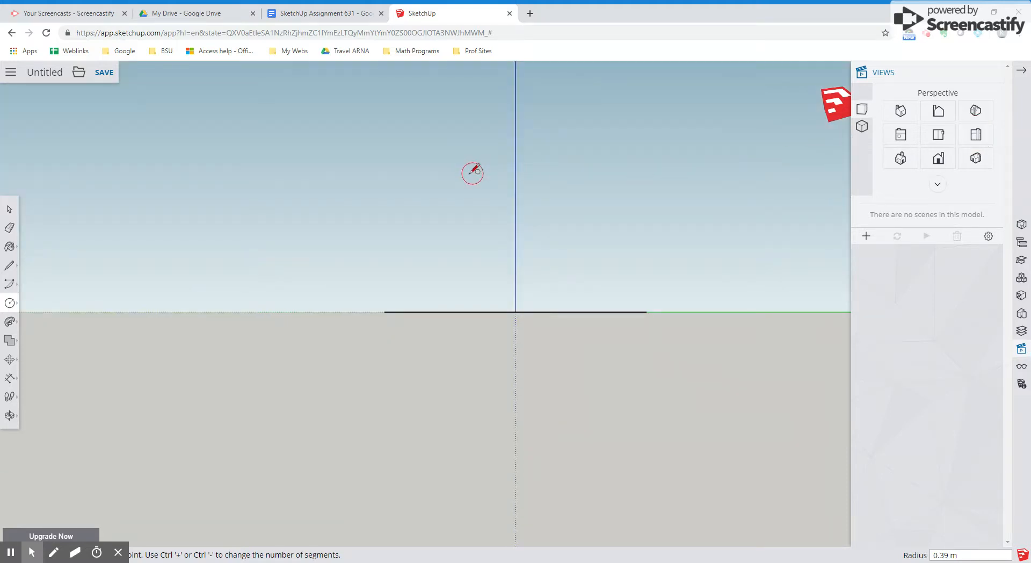
mouse_move(514, 311)
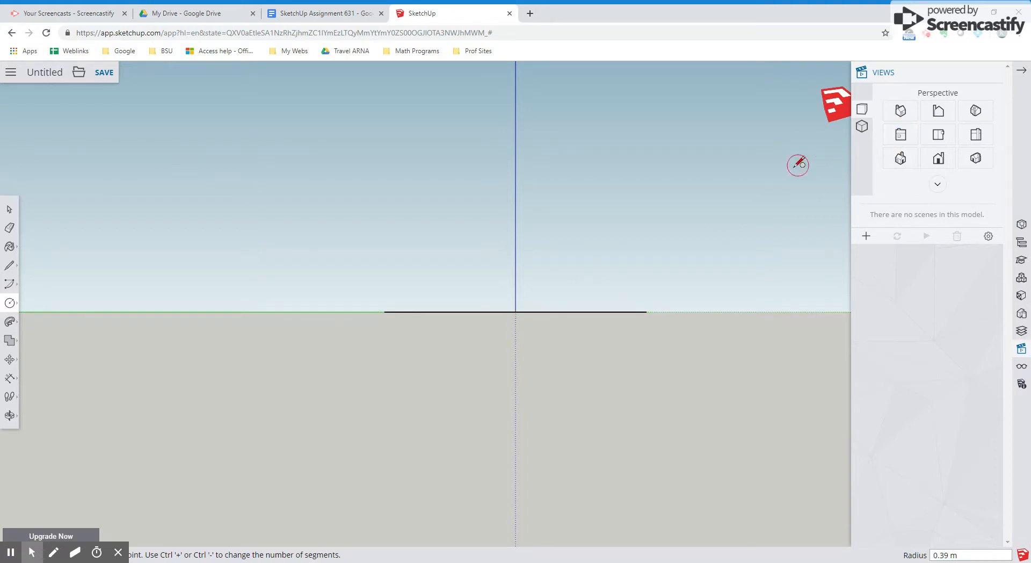
mouse_move(516, 311)
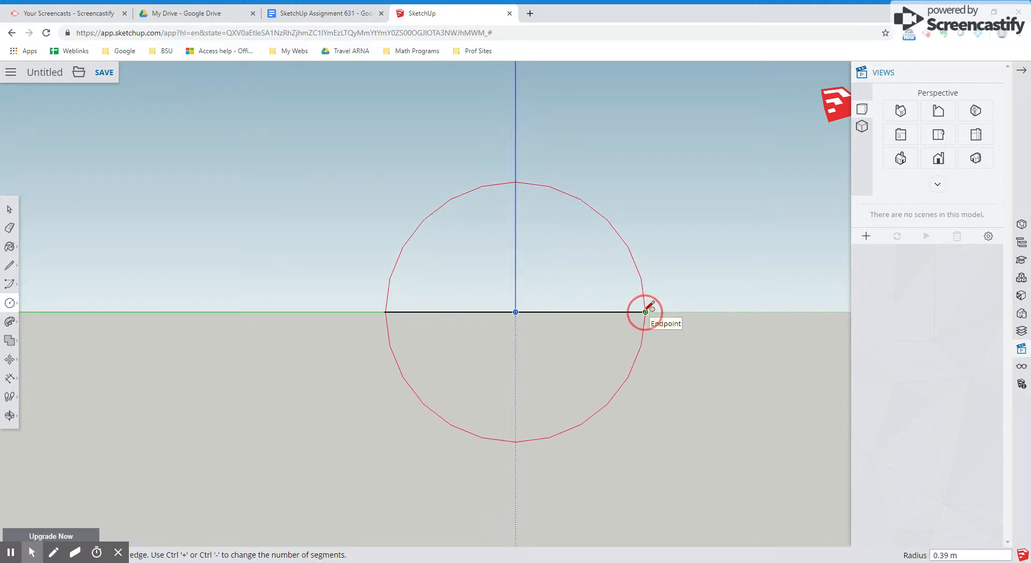
click(645, 311)
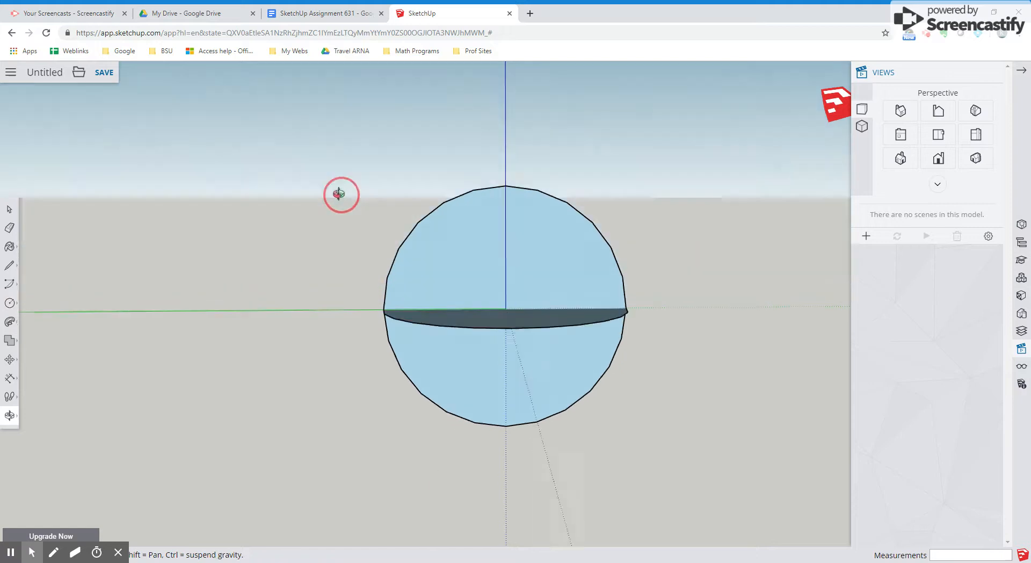
- Orbit the view to see the two crossed circles at an angle
drag(341, 195, 303, 388)
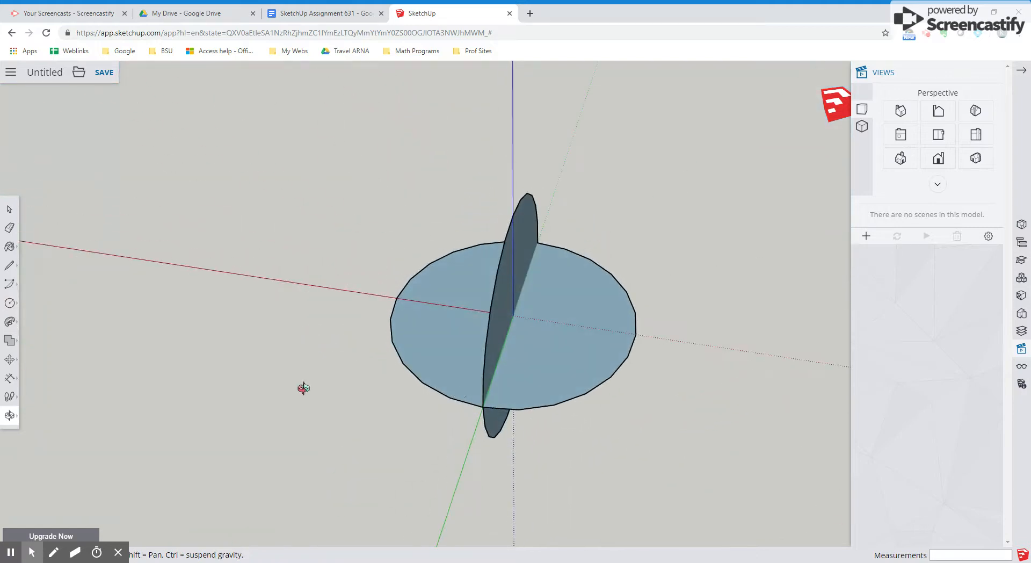
drag(303, 388, 697, 373)
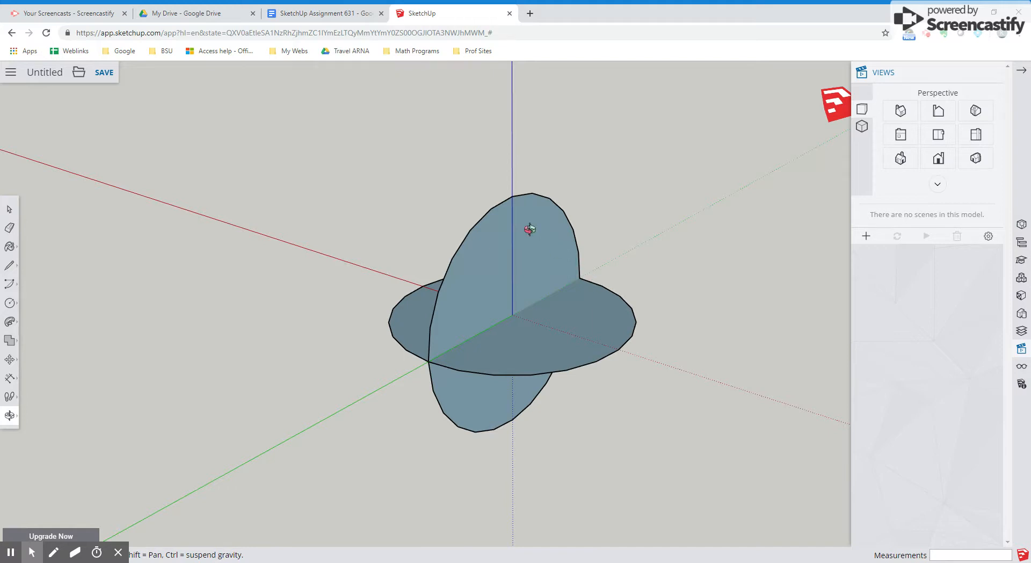
mouse_move(552, 222)
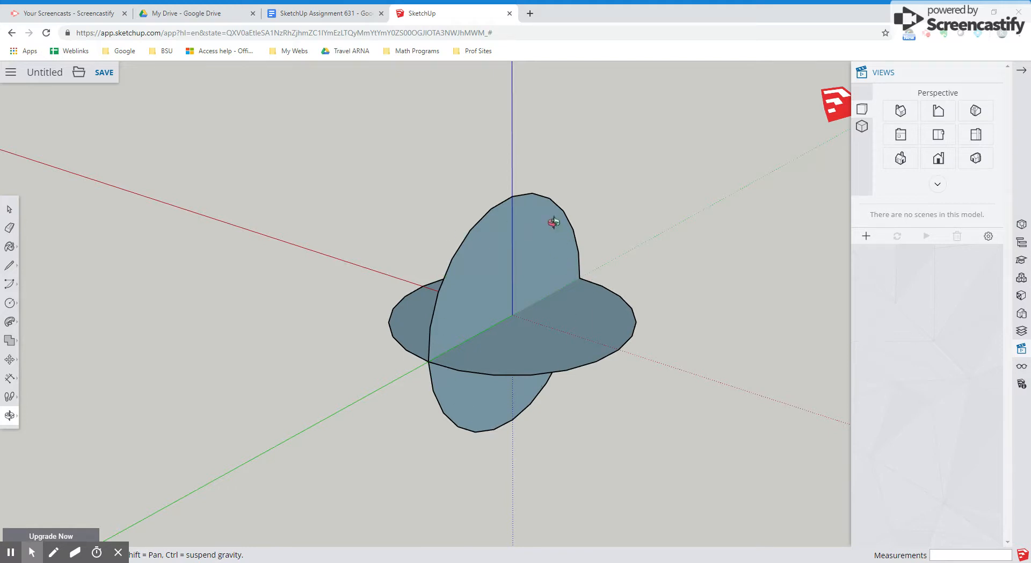
mouse_move(497, 363)
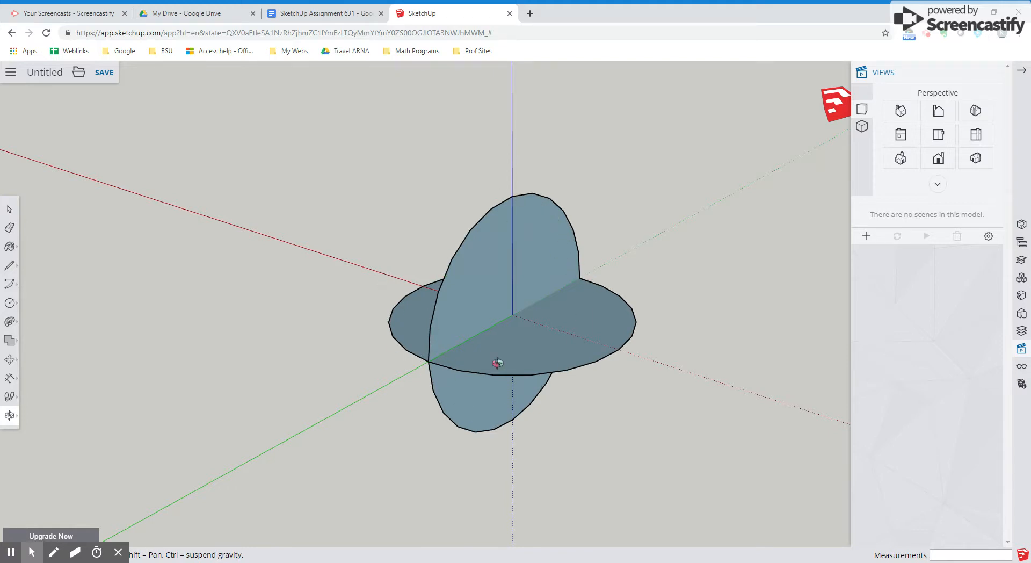
mouse_move(279, 292)
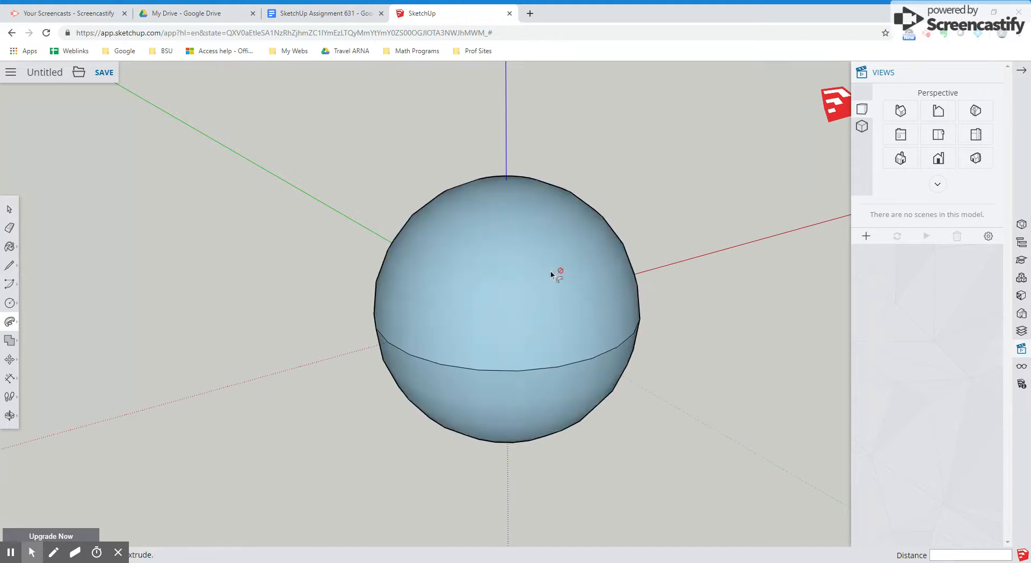
mouse_move(237, 272)
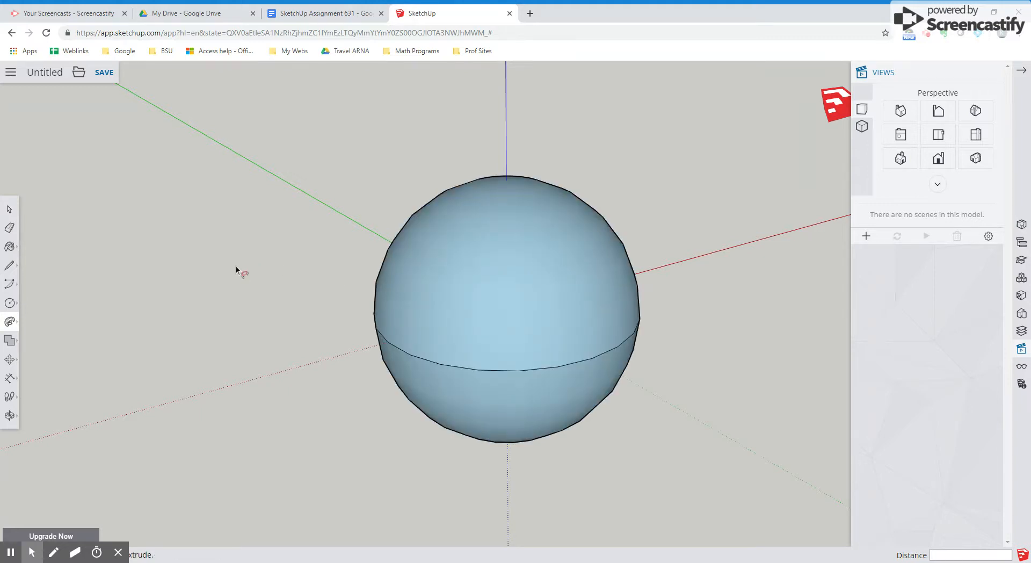
- Erase one facet from the sphere, turn it forward to check, and return to Select
click(9, 227)
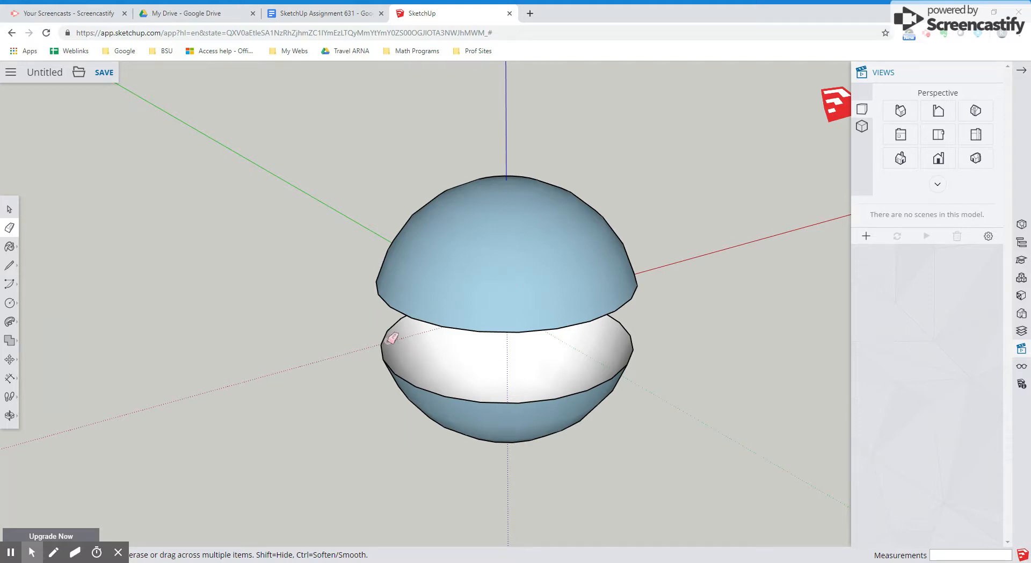
mouse_move(409, 387)
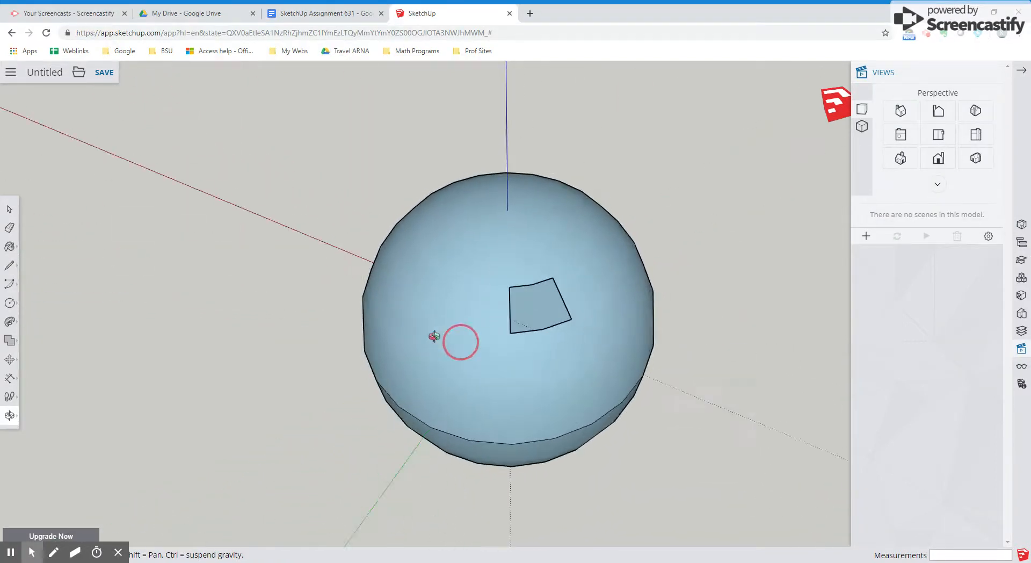
drag(461, 341, 201, 292)
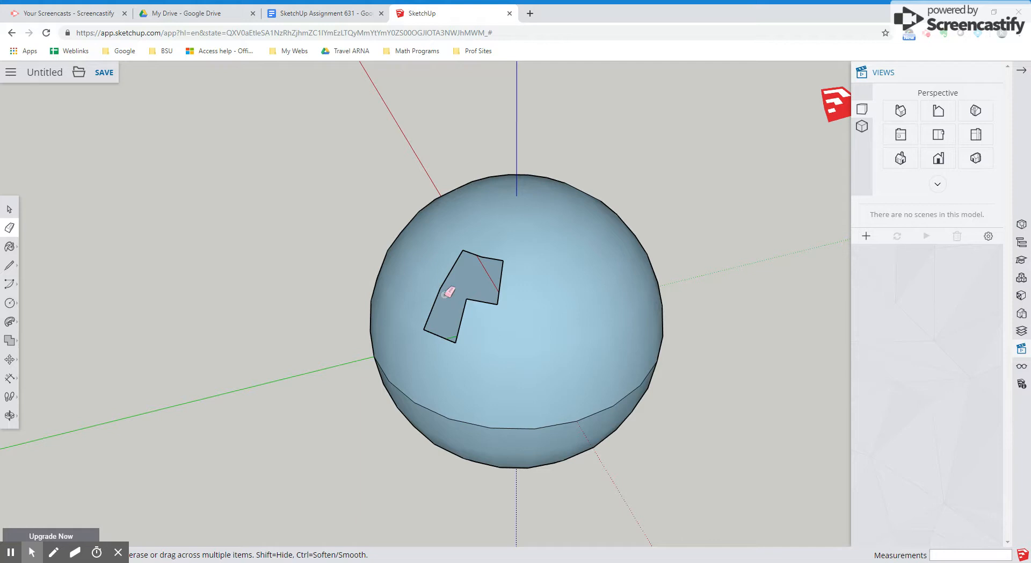
mouse_move(480, 297)
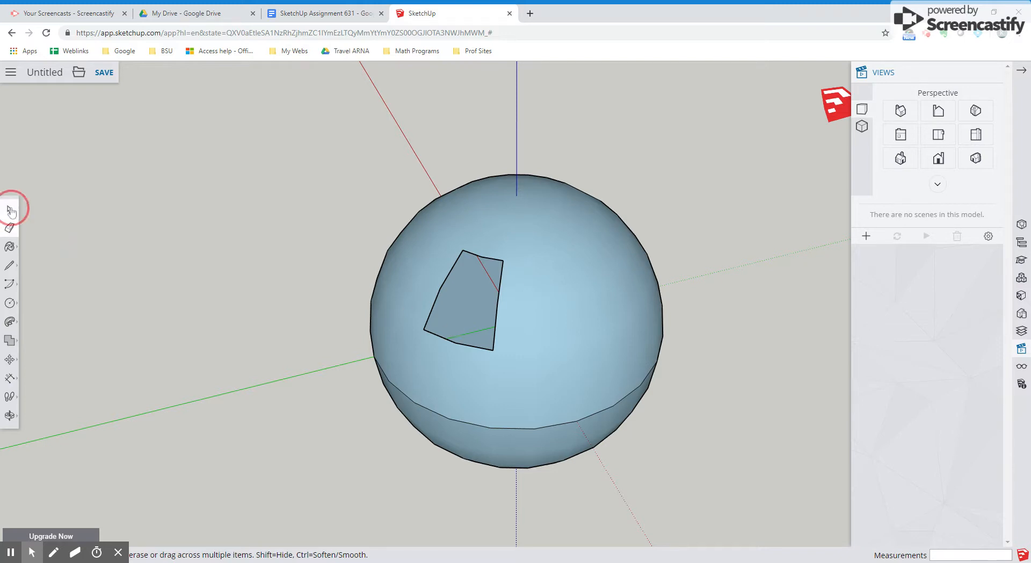
click(10, 209)
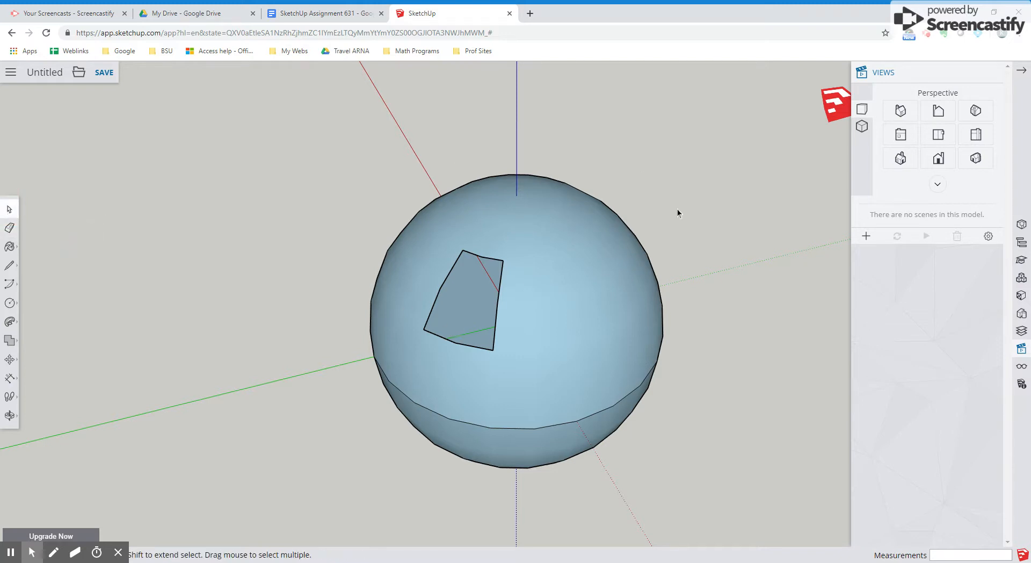
mouse_move(695, 217)
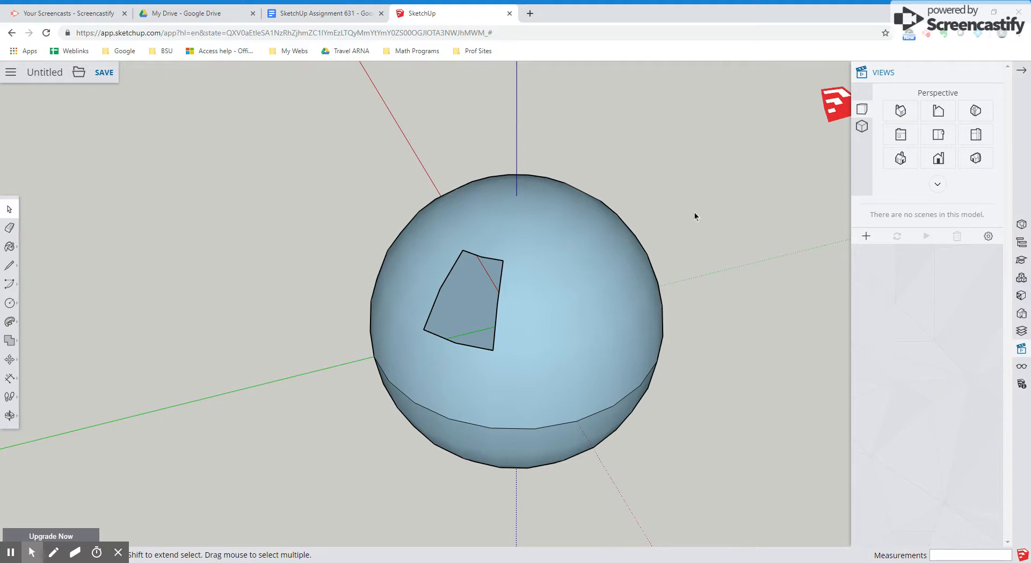
mouse_move(262, 396)
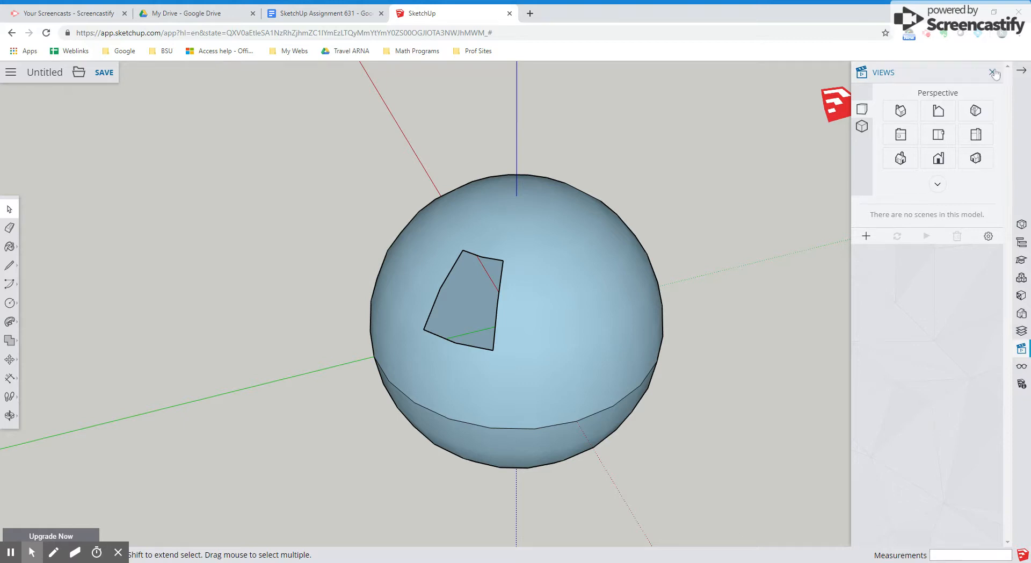
- Show the Default Styles thumbnails and view the sphere in X-ray style from several angles
click(995, 73)
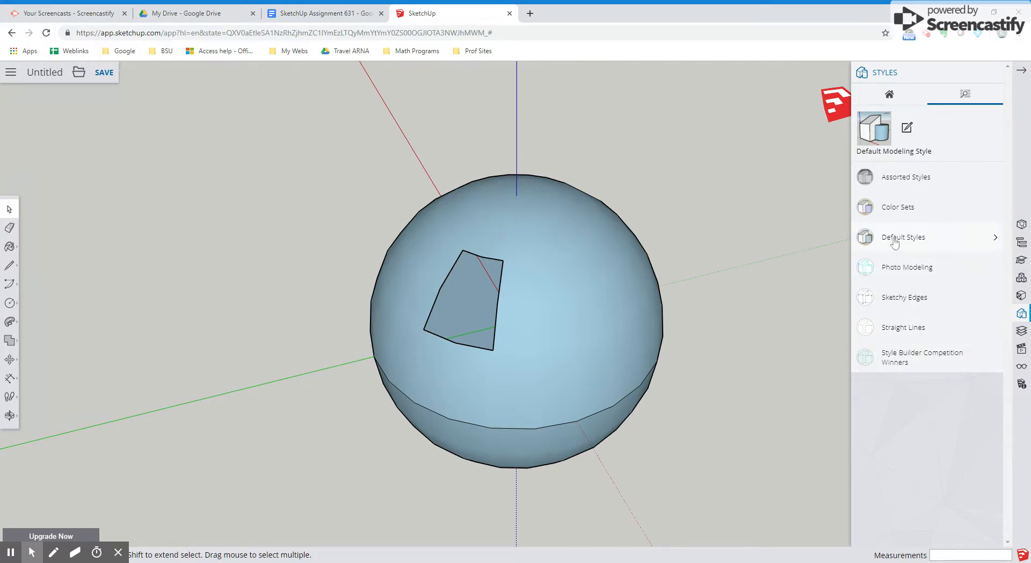
click(904, 236)
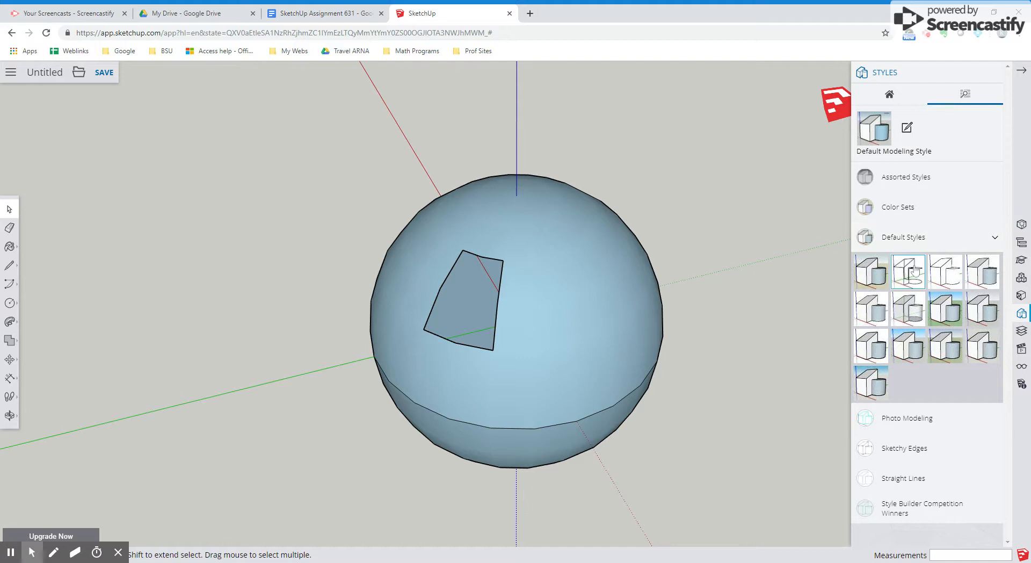
mouse_move(907, 309)
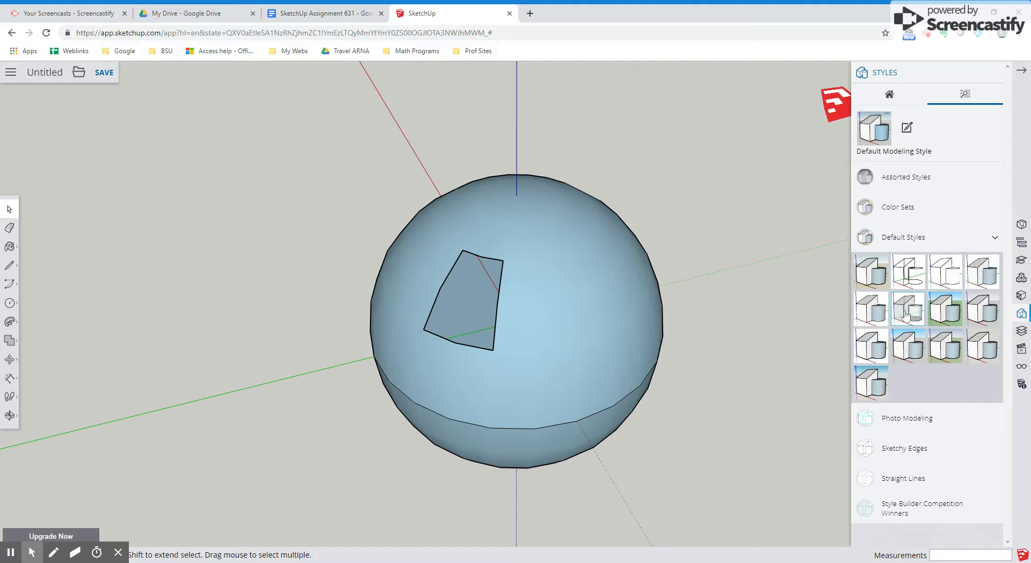
click(870, 310)
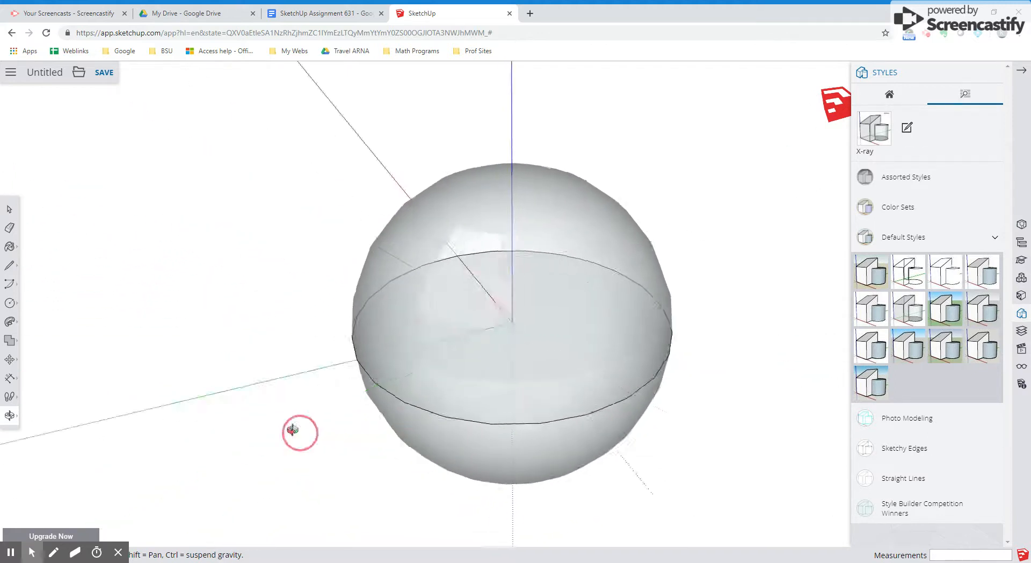
drag(300, 431, 429, 240)
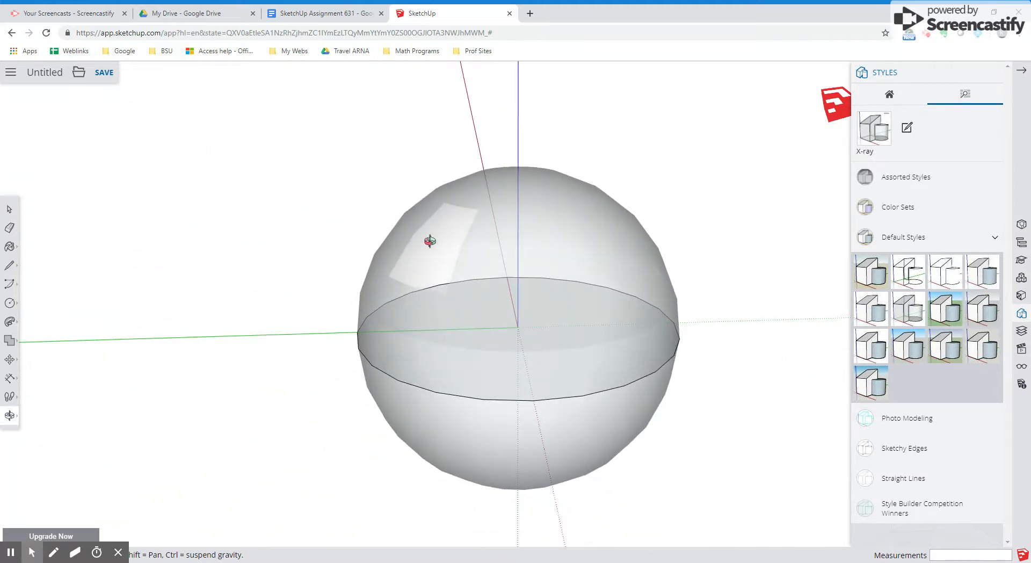
drag(430, 241, 794, 217)
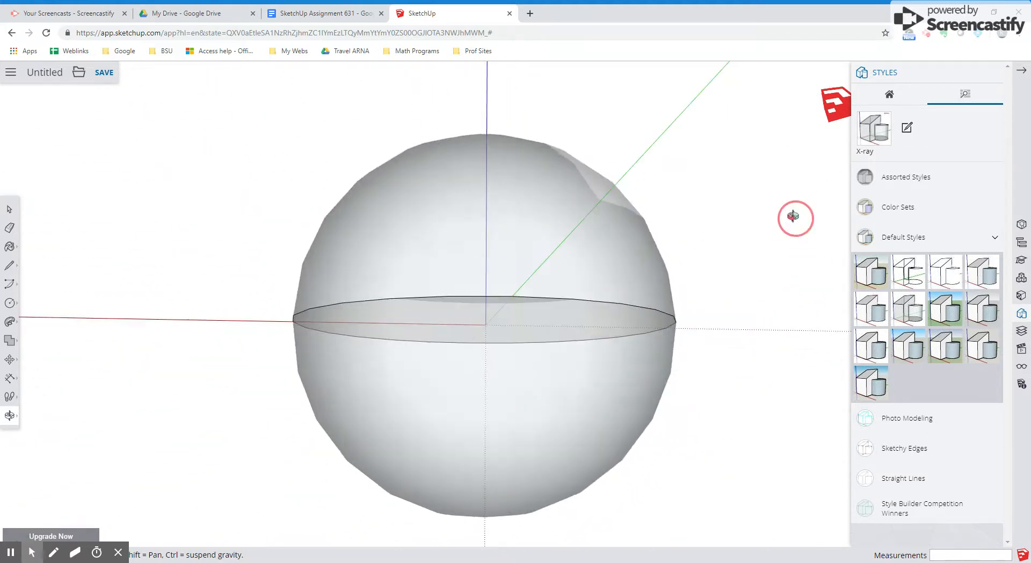
drag(794, 217, 284, 398)
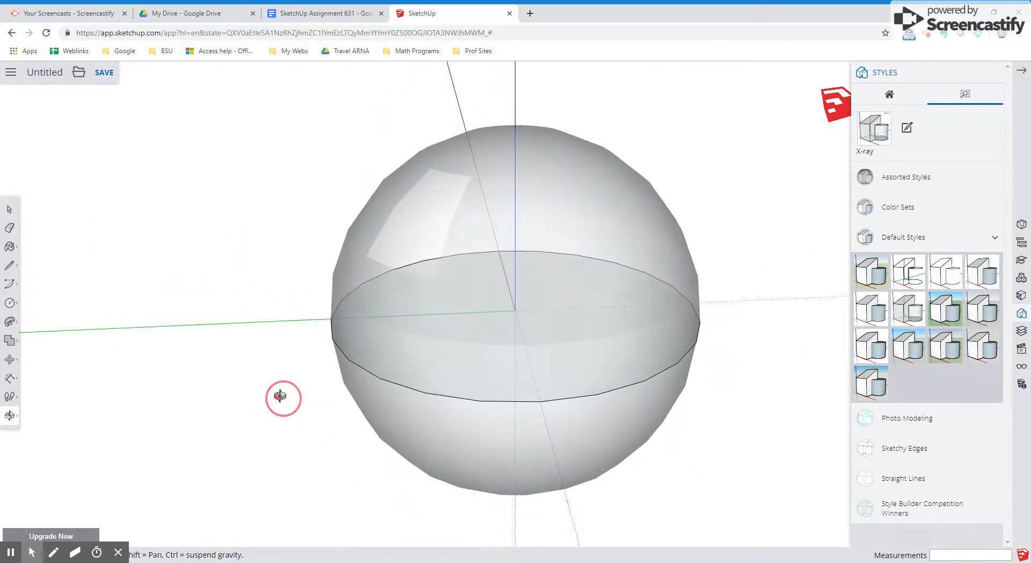
- Try Wireframe, Default and Simple styles, tilting to show sky above the green ground
click(909, 309)
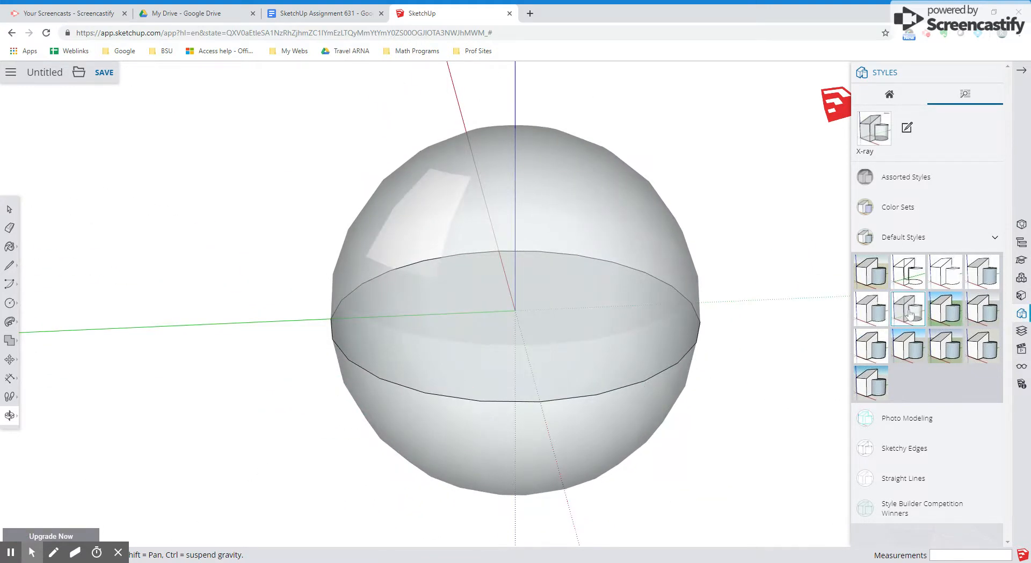
click(909, 272)
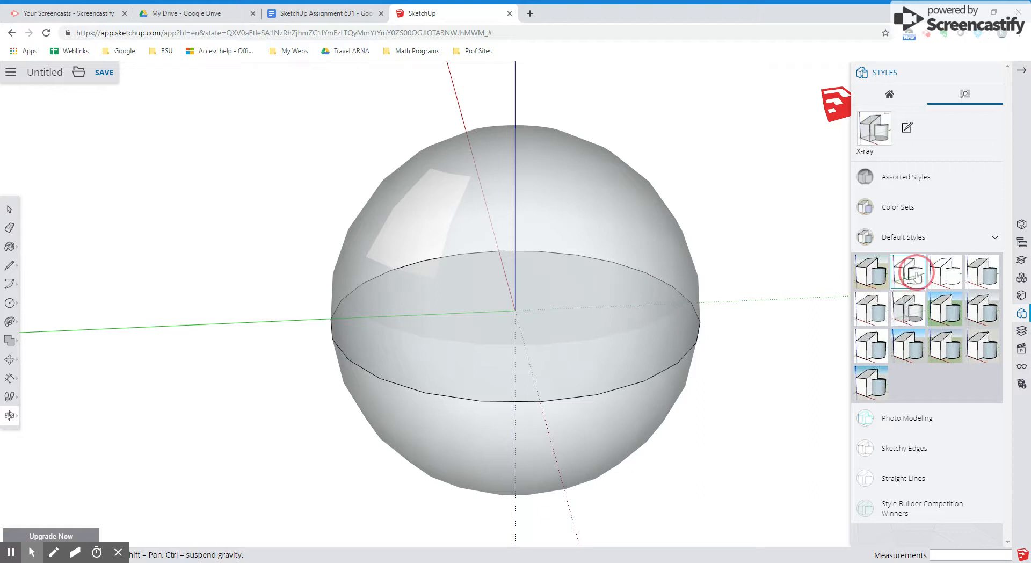
click(909, 272)
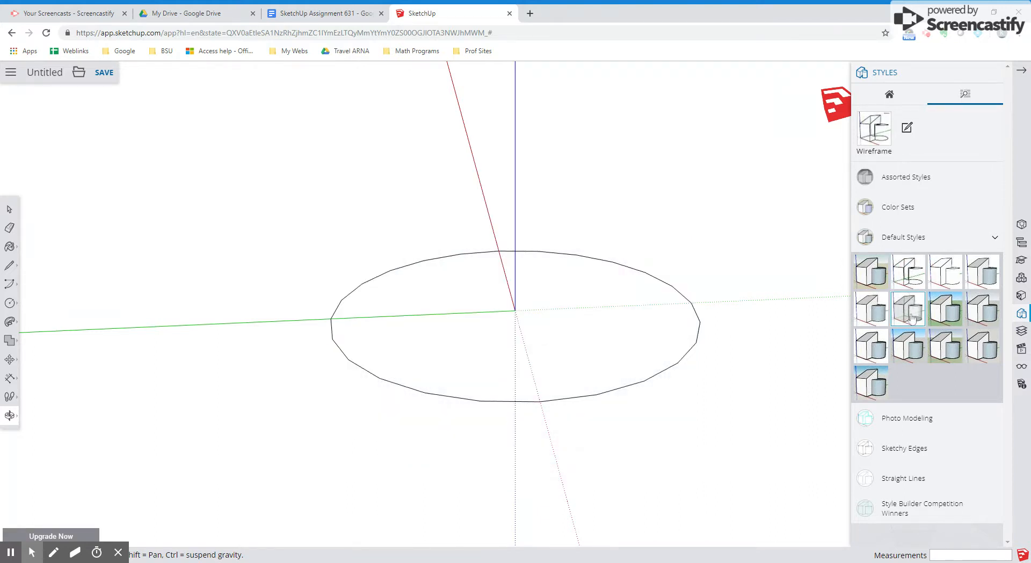
click(872, 272)
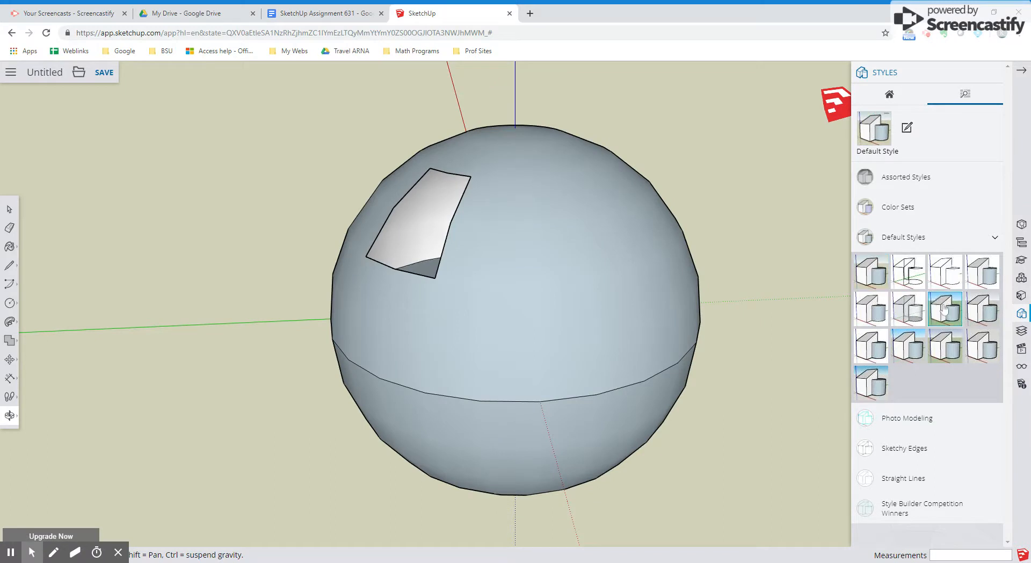
click(946, 310)
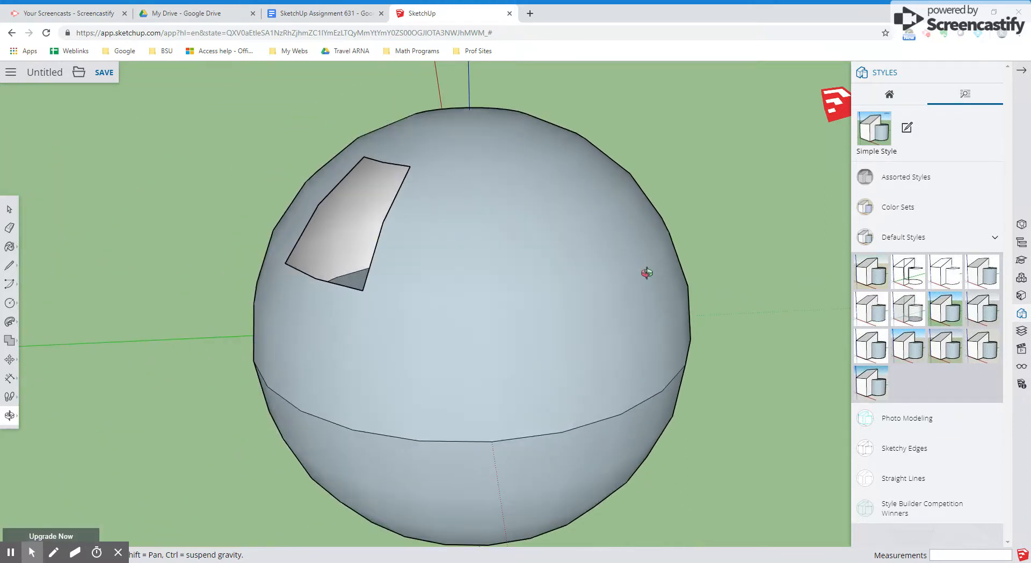
scroll(down, 3)
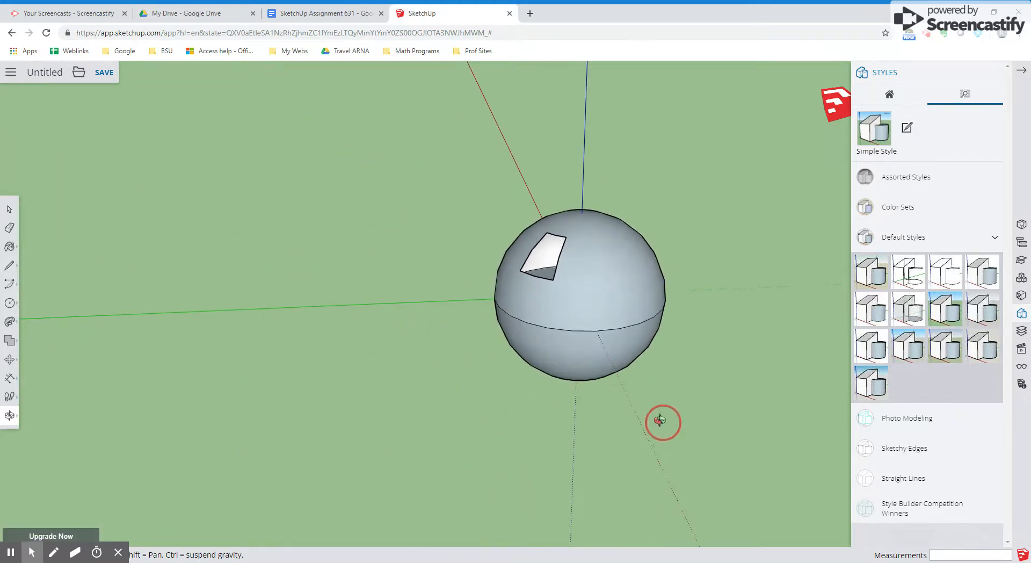
drag(662, 421, 693, 339)
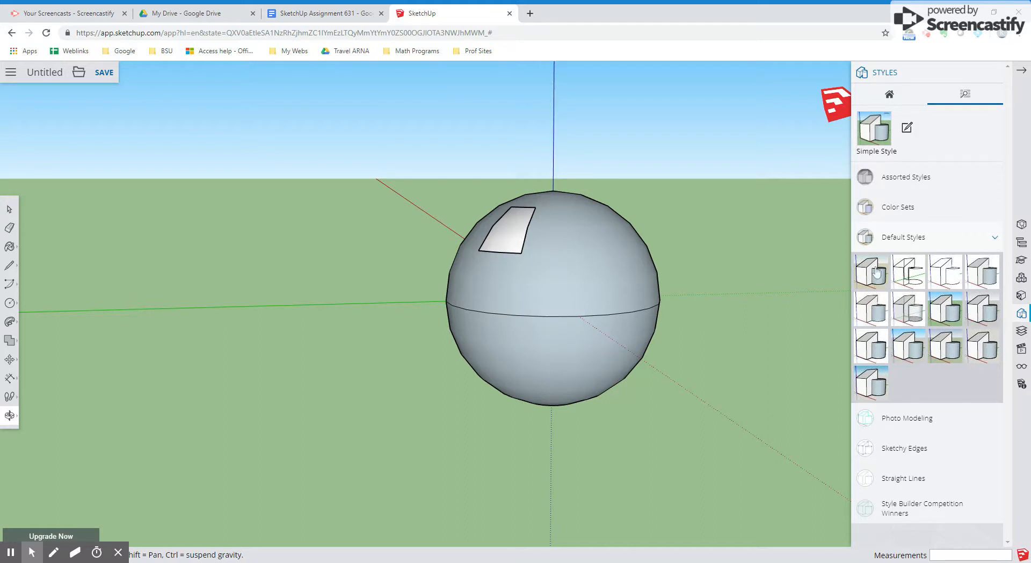
- Settle on Default Style2 and close the styles library
click(872, 271)
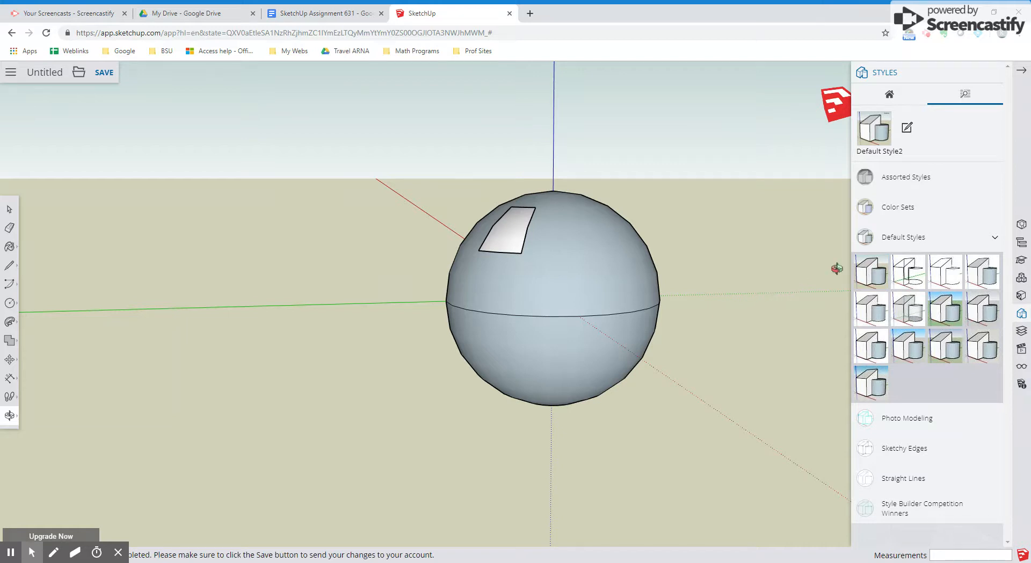
click(904, 237)
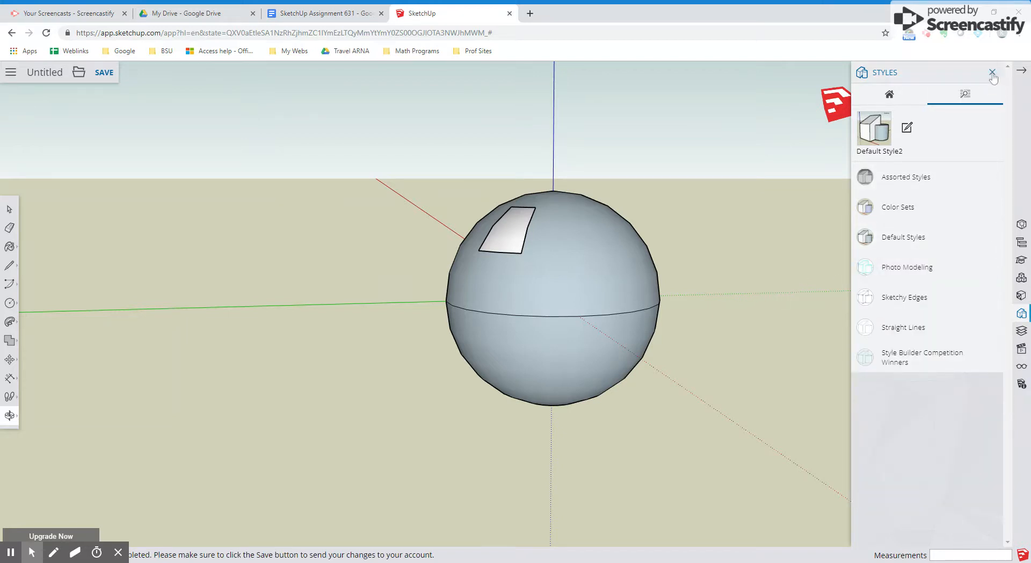
click(992, 72)
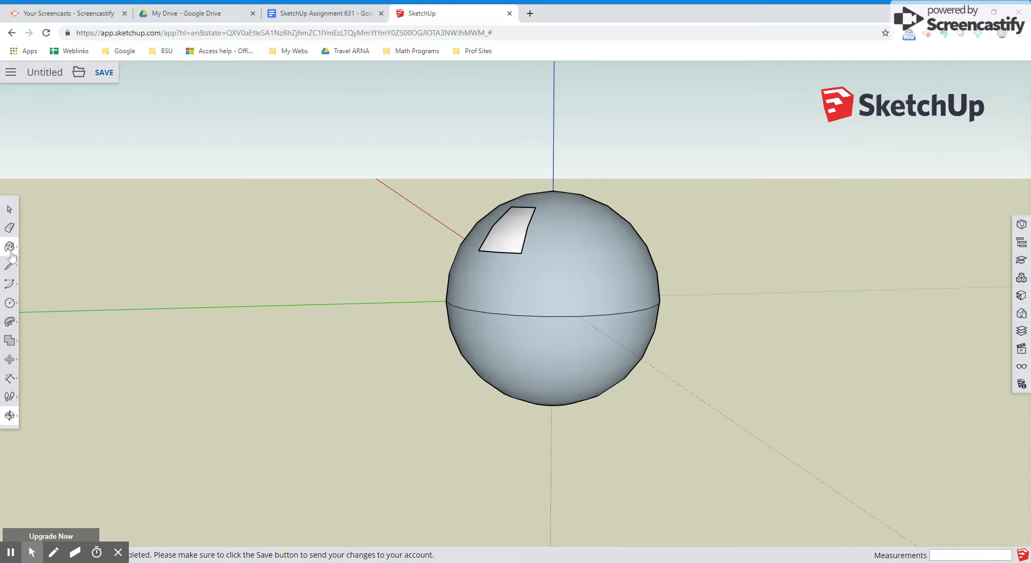
- Apply Translucent Glass Blue from Glass and Mirrors to the sphere's upper half
click(9, 247)
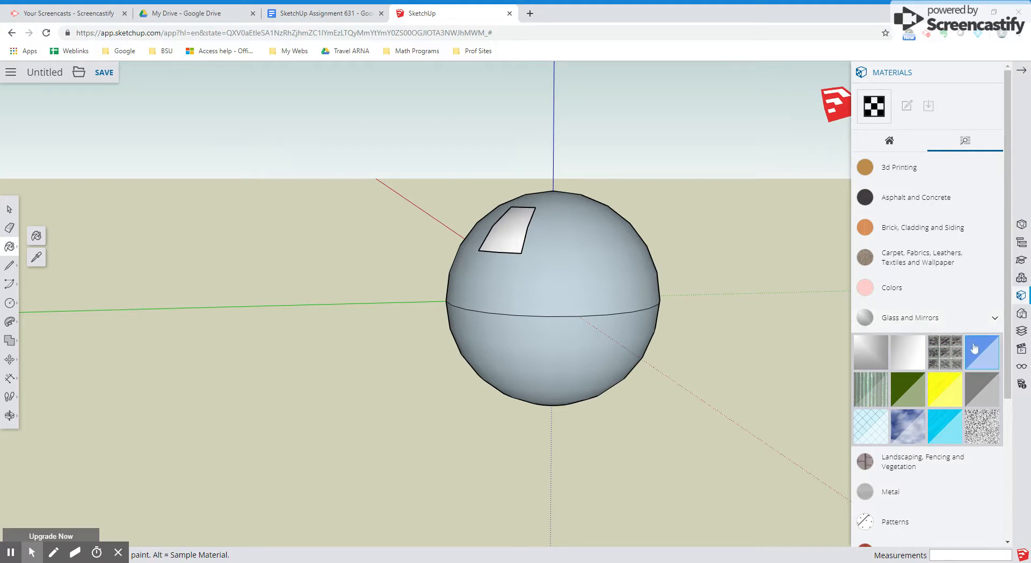
mouse_move(982, 355)
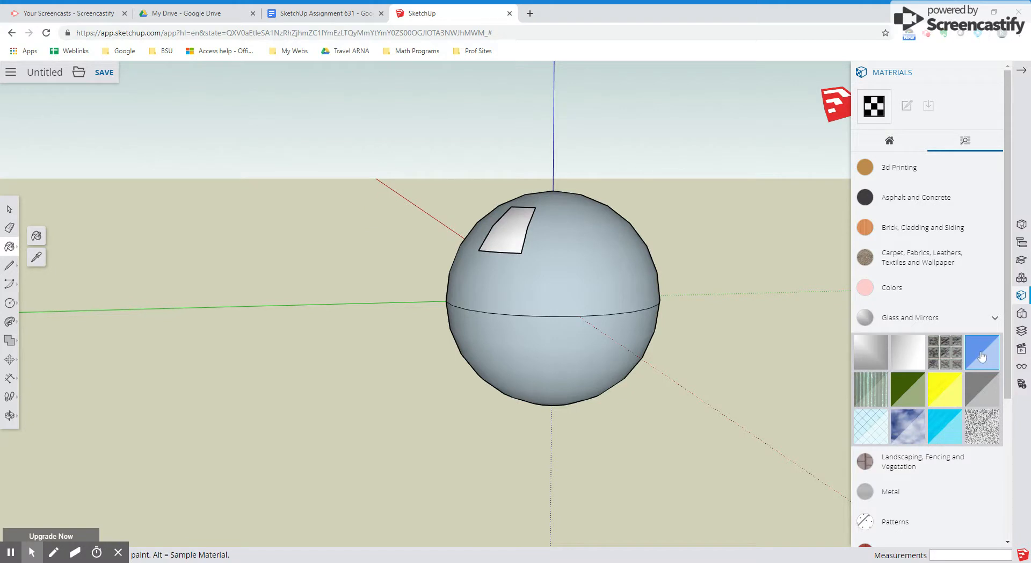
click(982, 353)
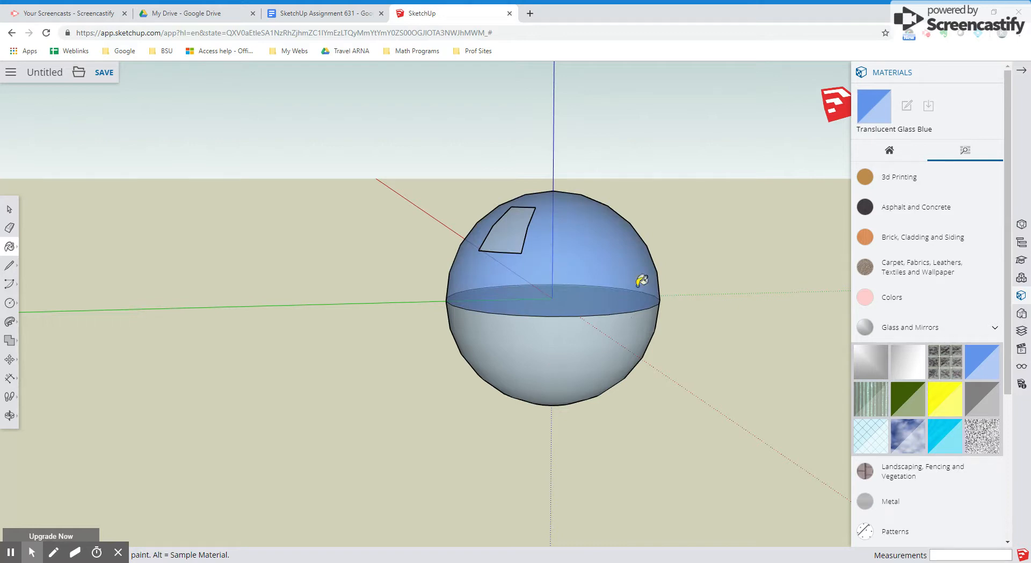
mouse_move(454, 288)
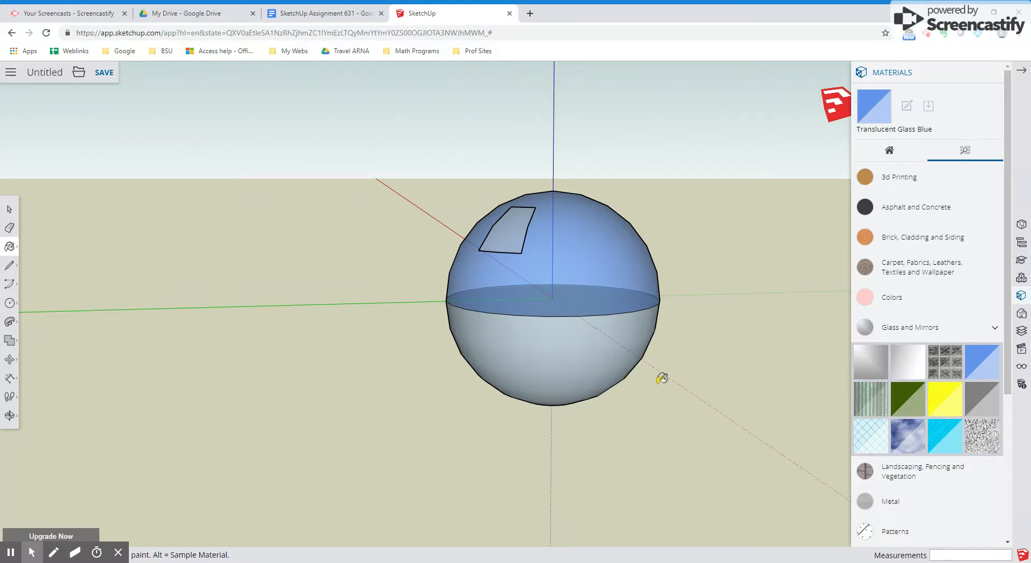
mouse_move(601, 444)
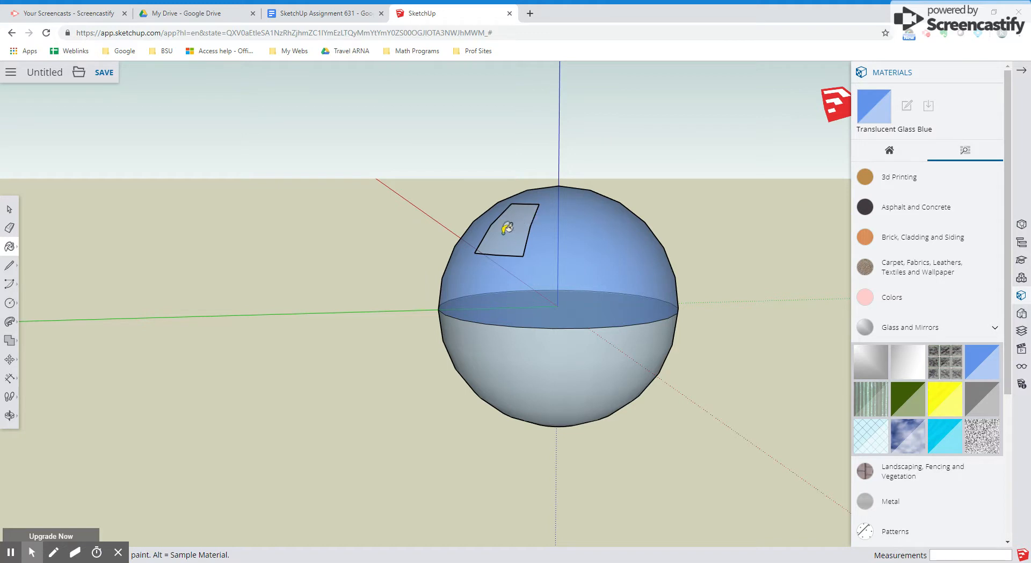
mouse_move(573, 387)
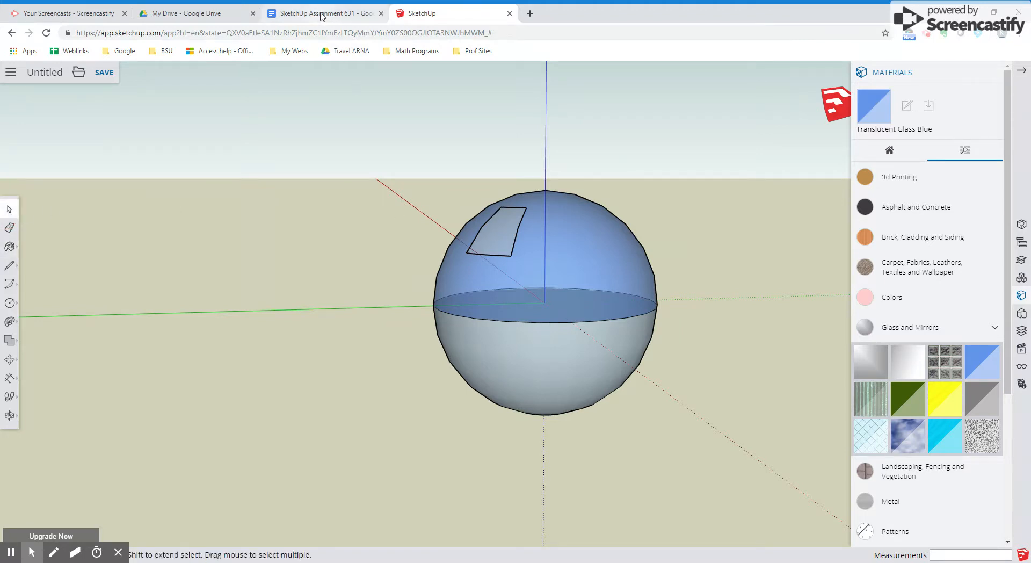
- Bring up the SketchUpMath website and go to its 3D section
click(323, 13)
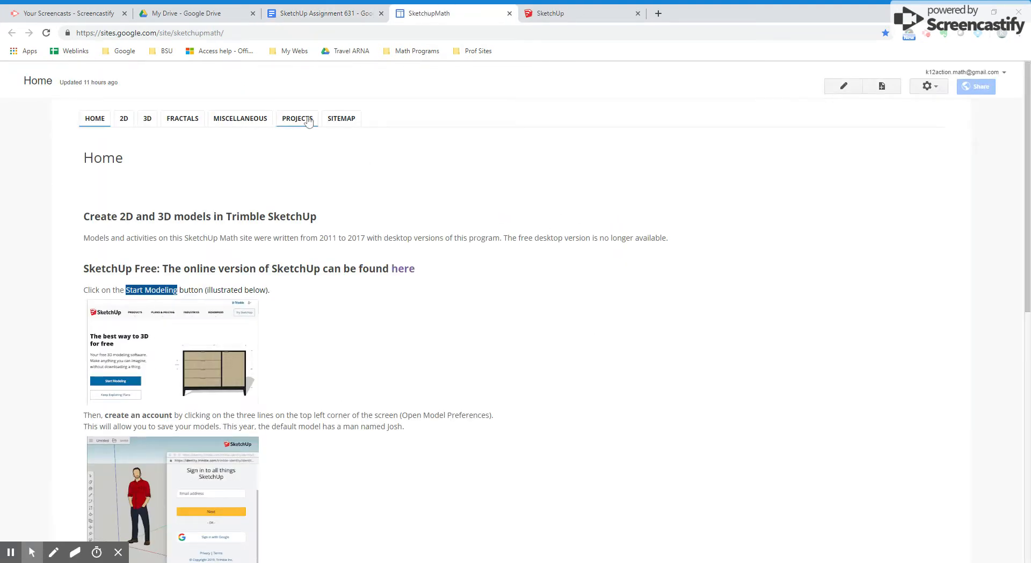
click(148, 118)
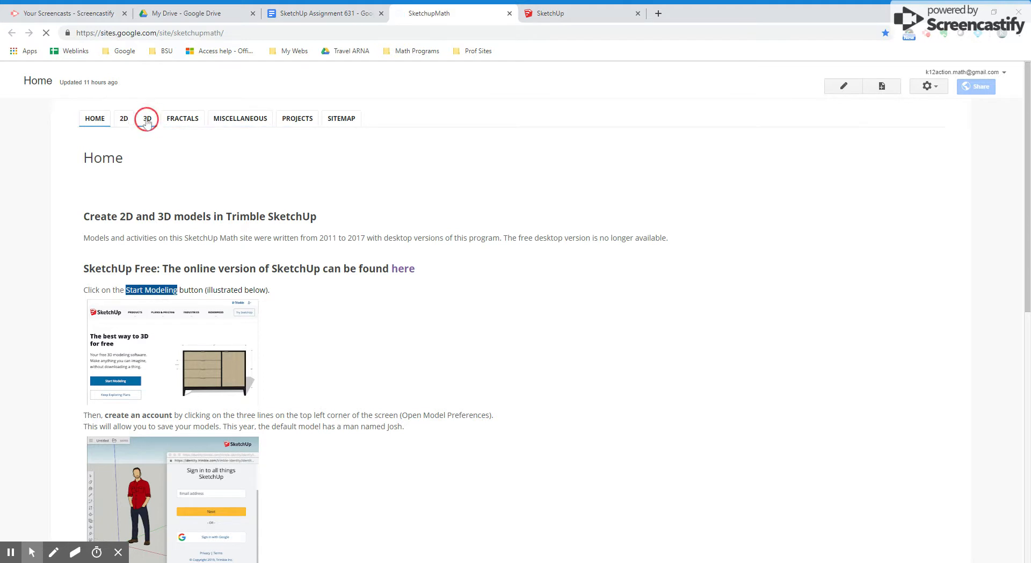
click(147, 118)
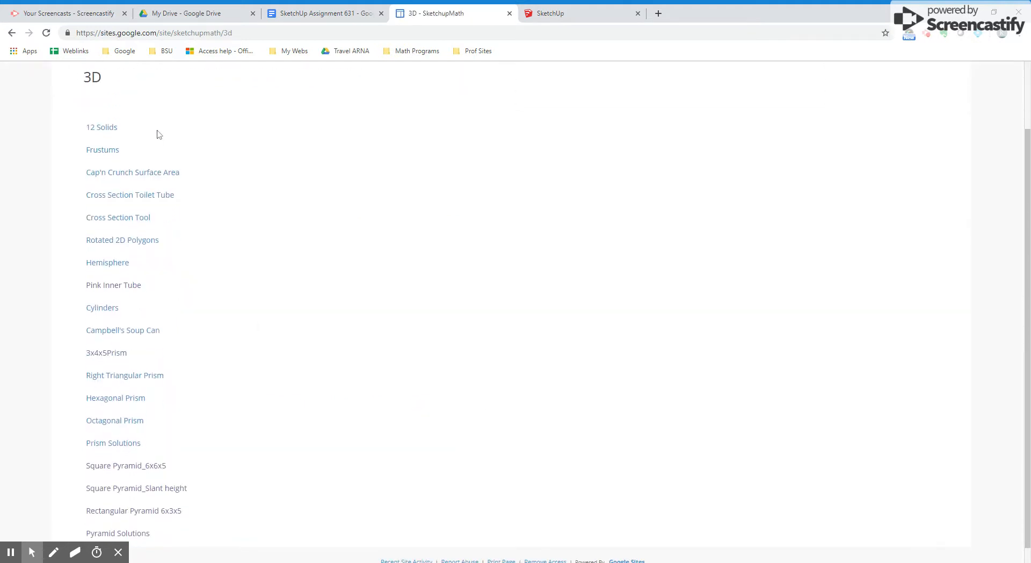
scroll(down, 3)
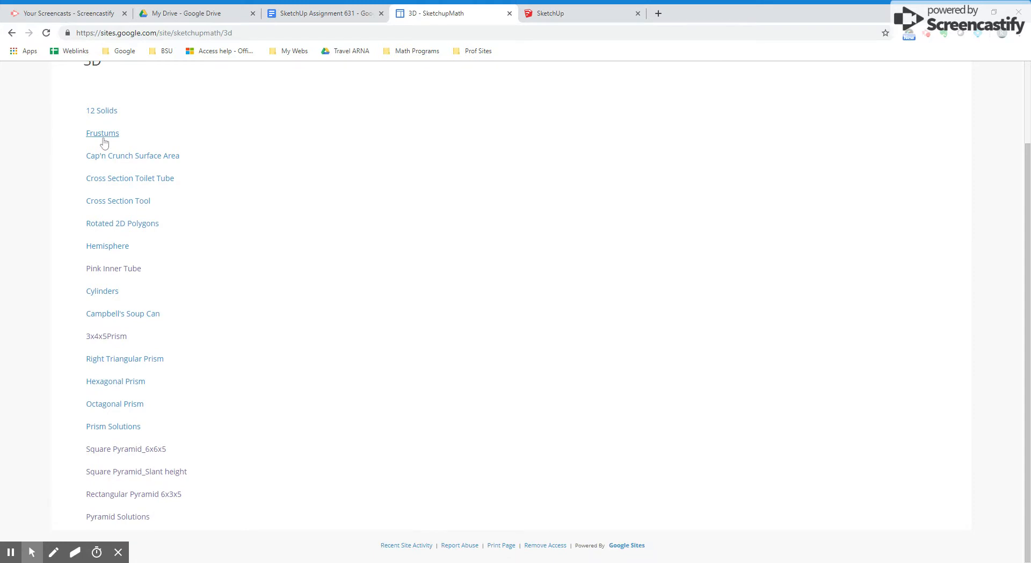
mouse_move(112, 139)
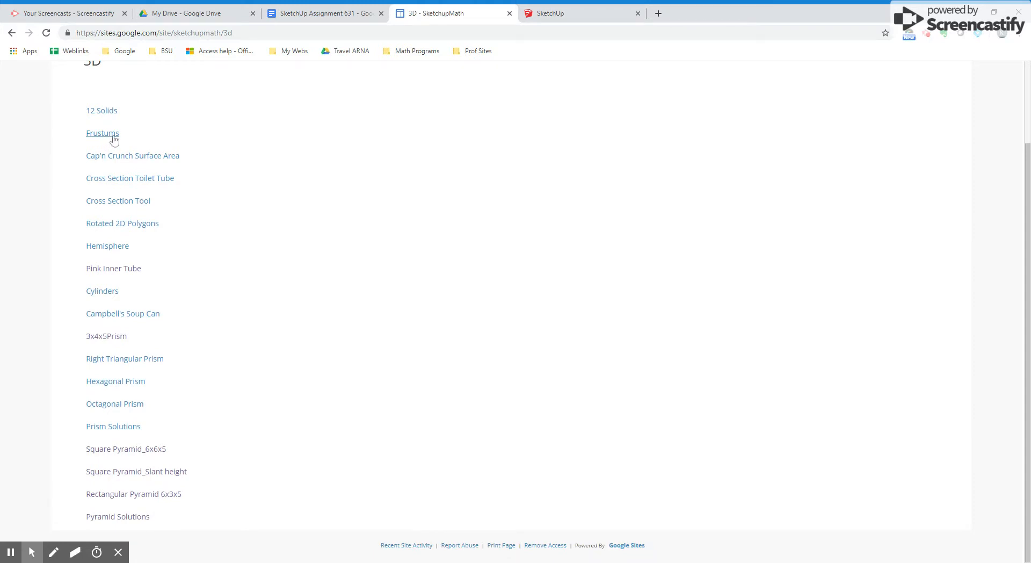
mouse_move(136, 139)
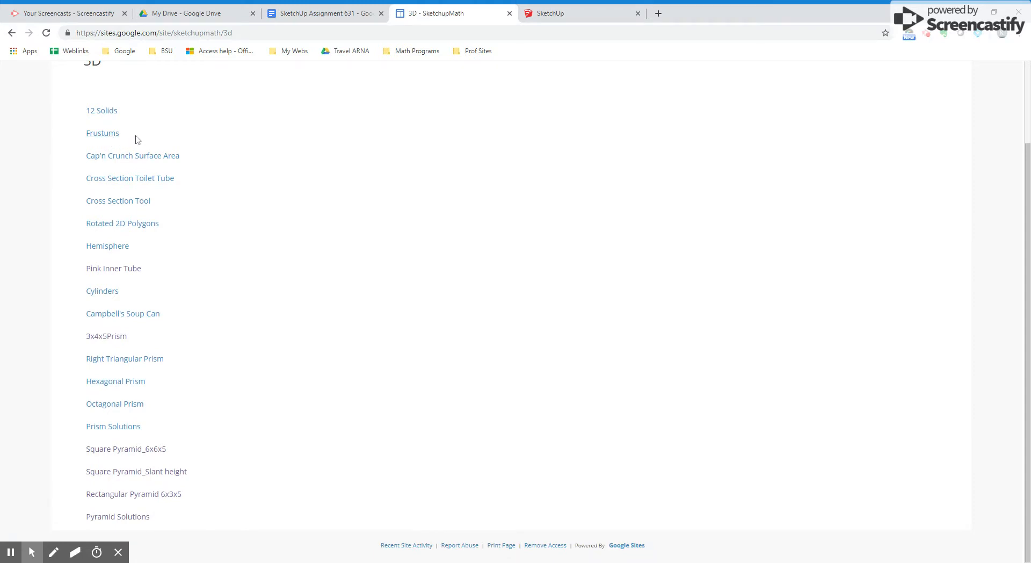
mouse_move(194, 184)
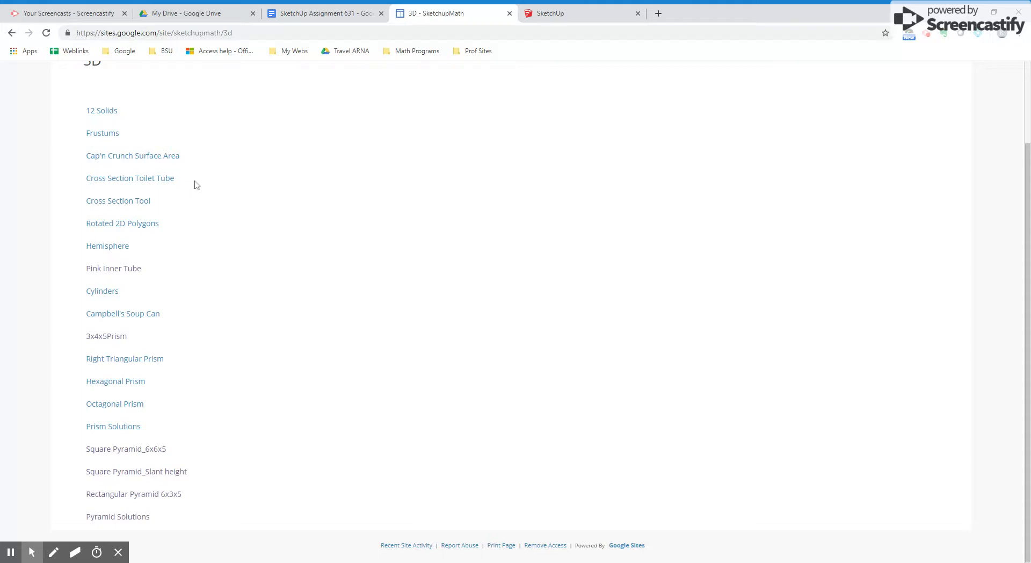
mouse_move(201, 191)
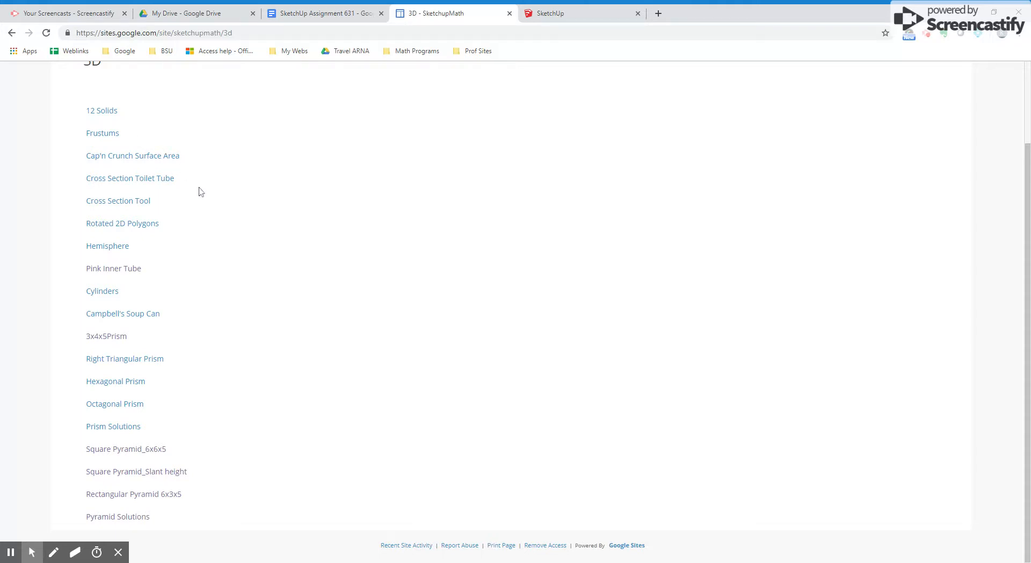
mouse_move(205, 333)
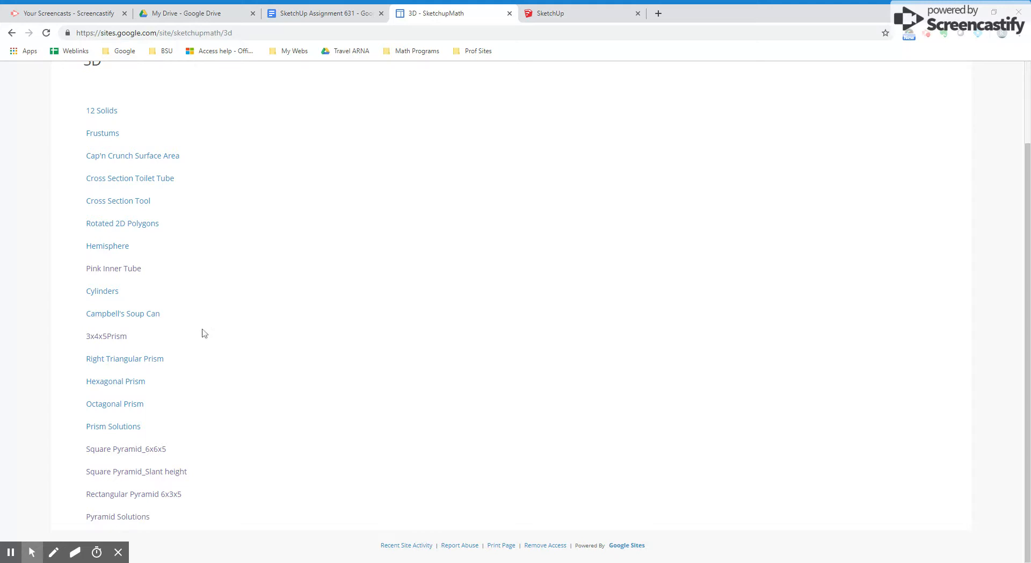
mouse_move(133, 499)
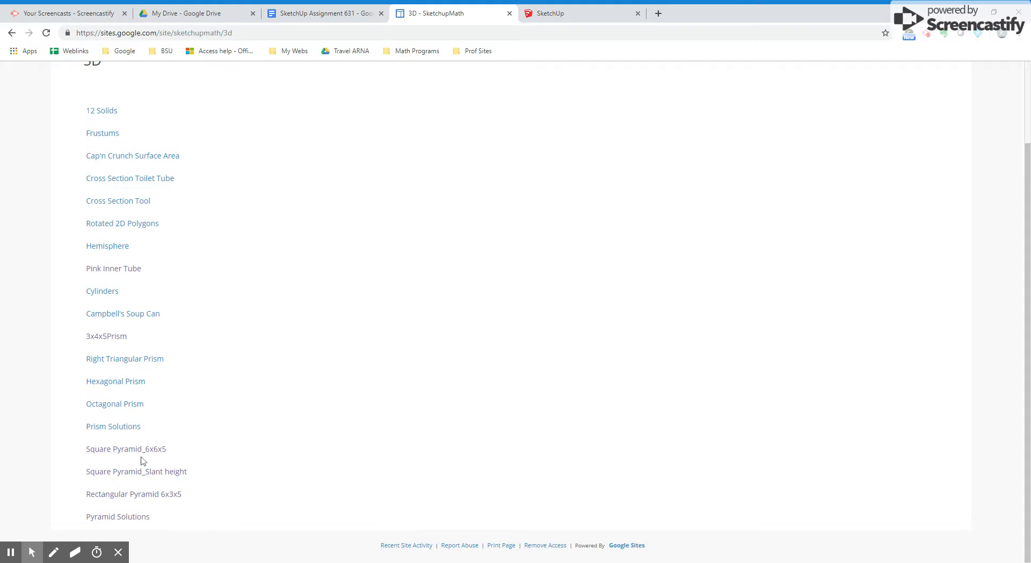
mouse_move(194, 464)
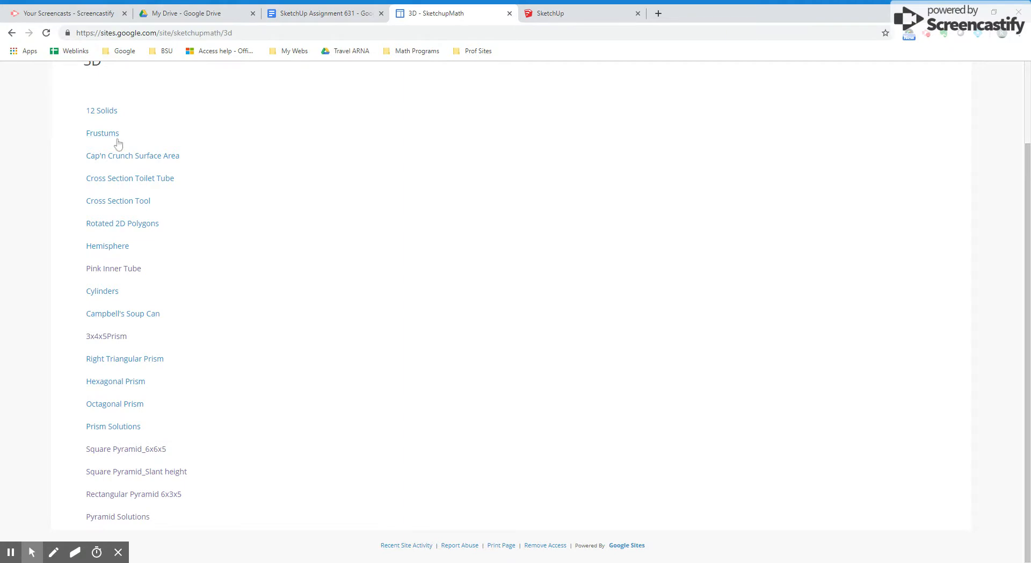
- Open the 12 Solids lesson page and scroll through the assignment
click(101, 111)
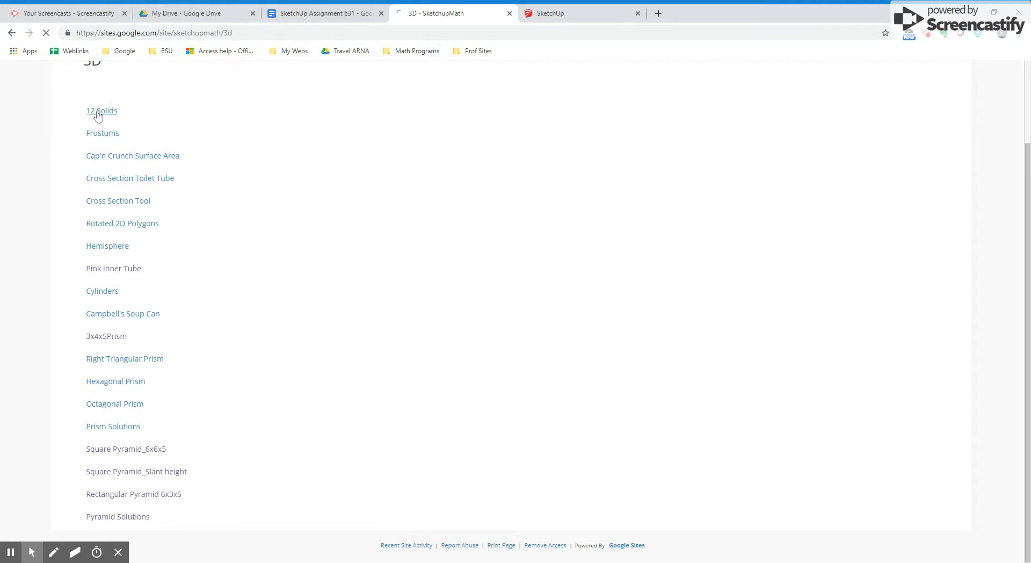
click(101, 111)
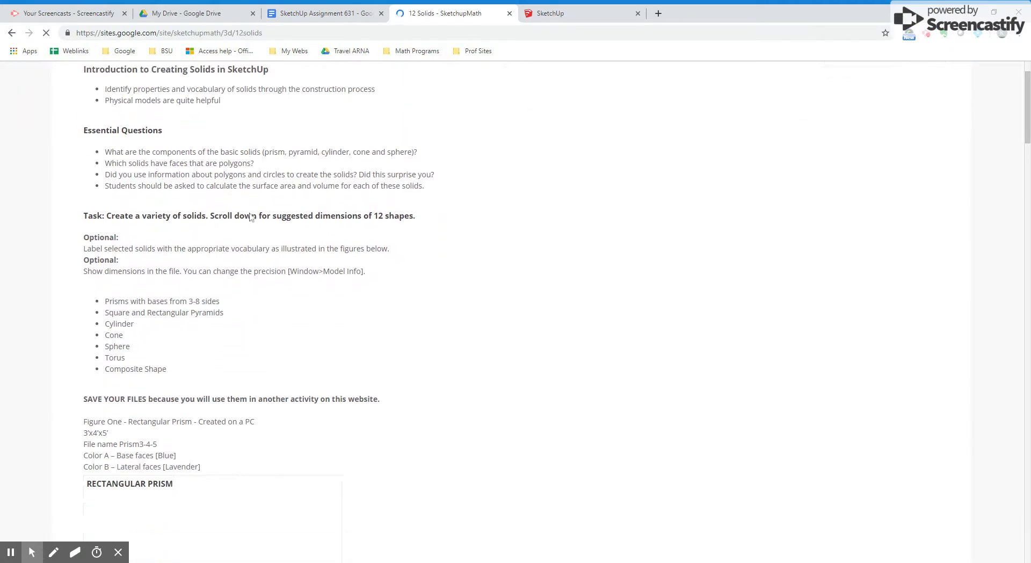
scroll(down, 3)
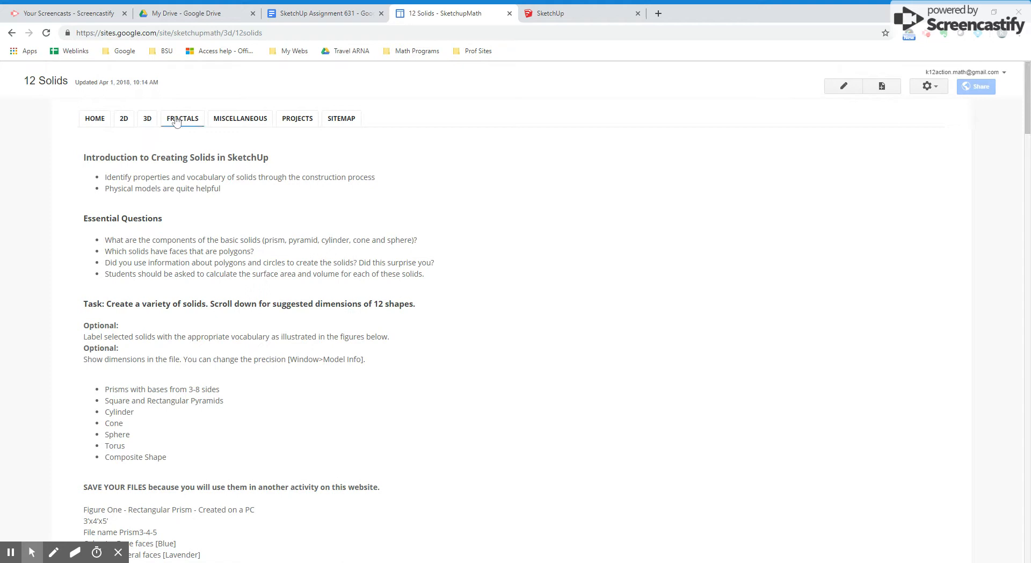
- Return to the 3D list of lessons
click(147, 118)
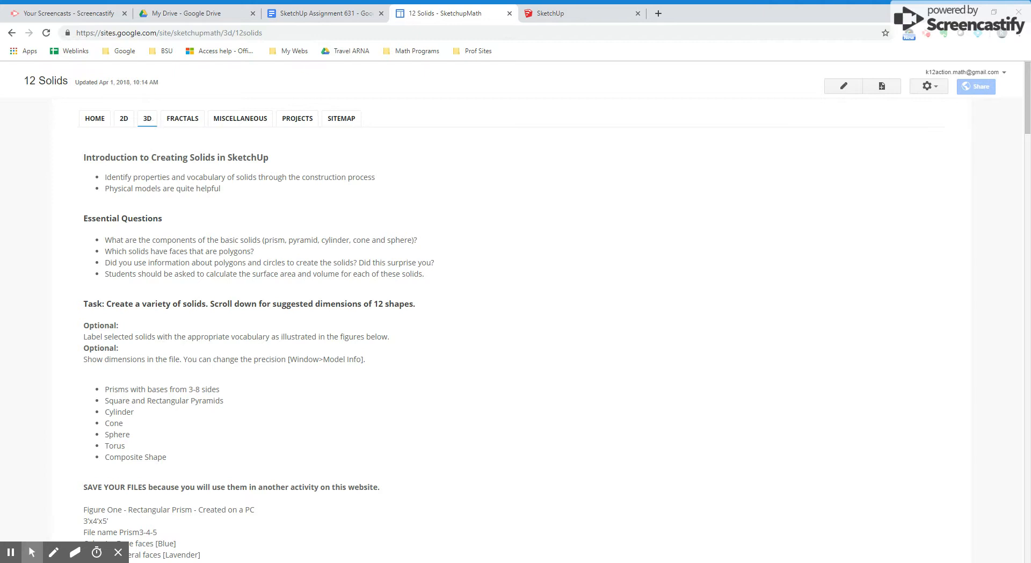
click(147, 119)
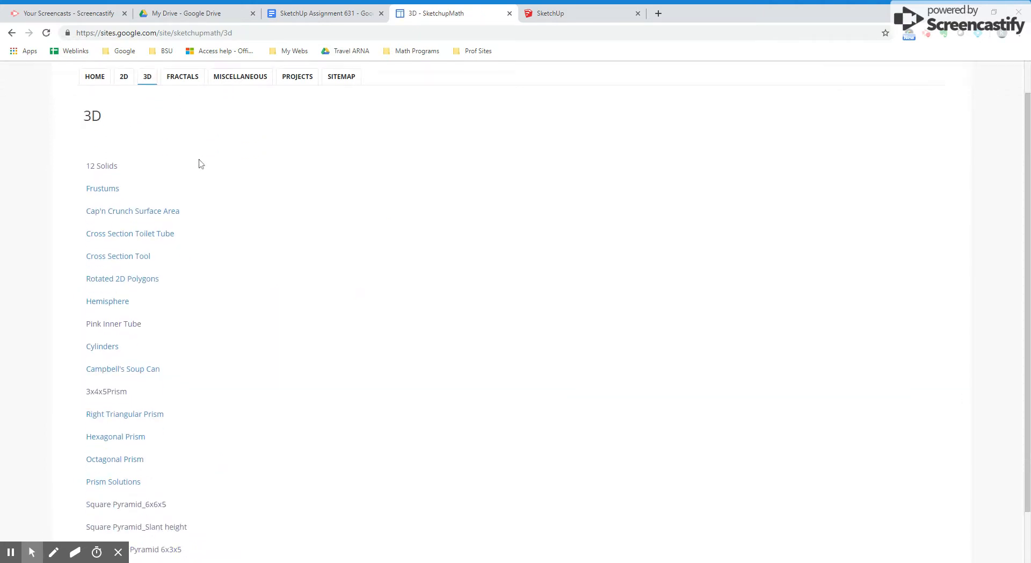
scroll(down, 3)
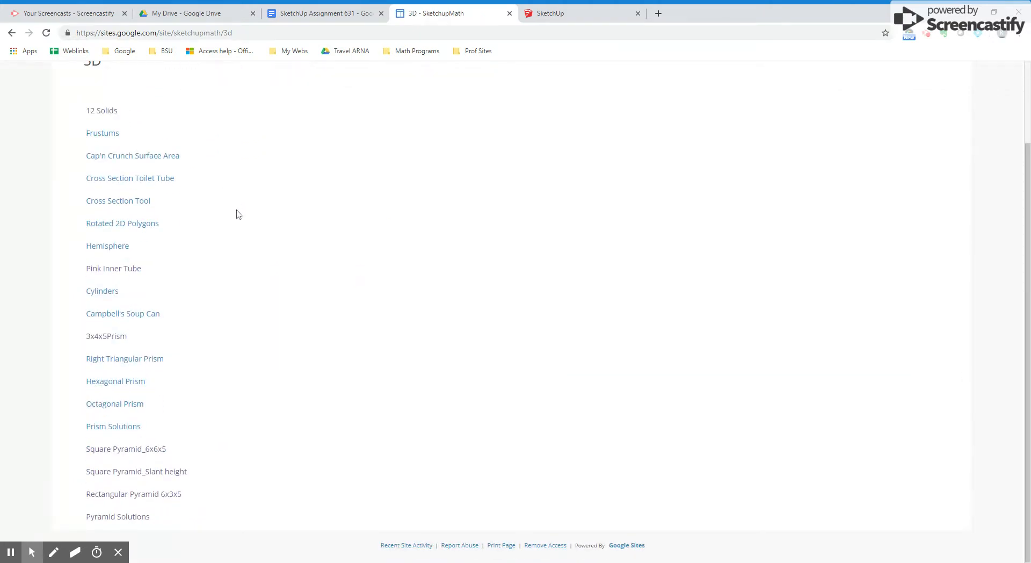
mouse_move(113, 269)
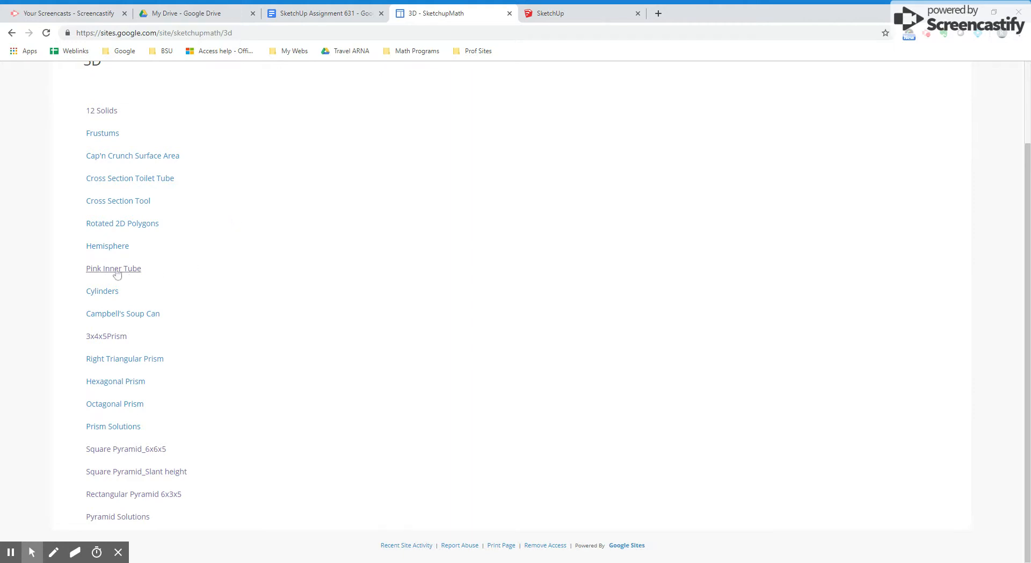
- Open the Pink Inner Tube torus lesson and scroll through its steps
click(112, 269)
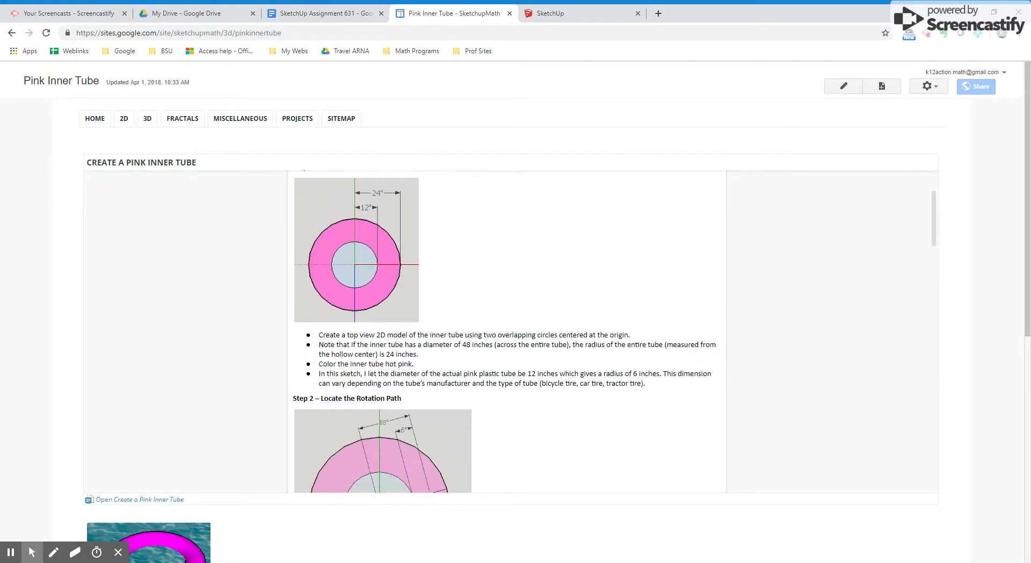
scroll(down, 3)
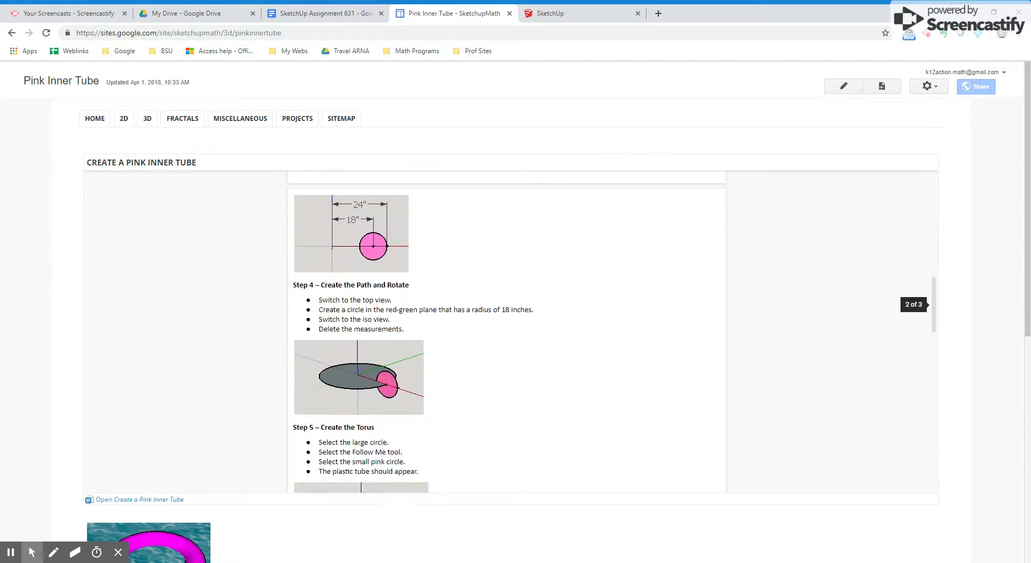
scroll(down, 3)
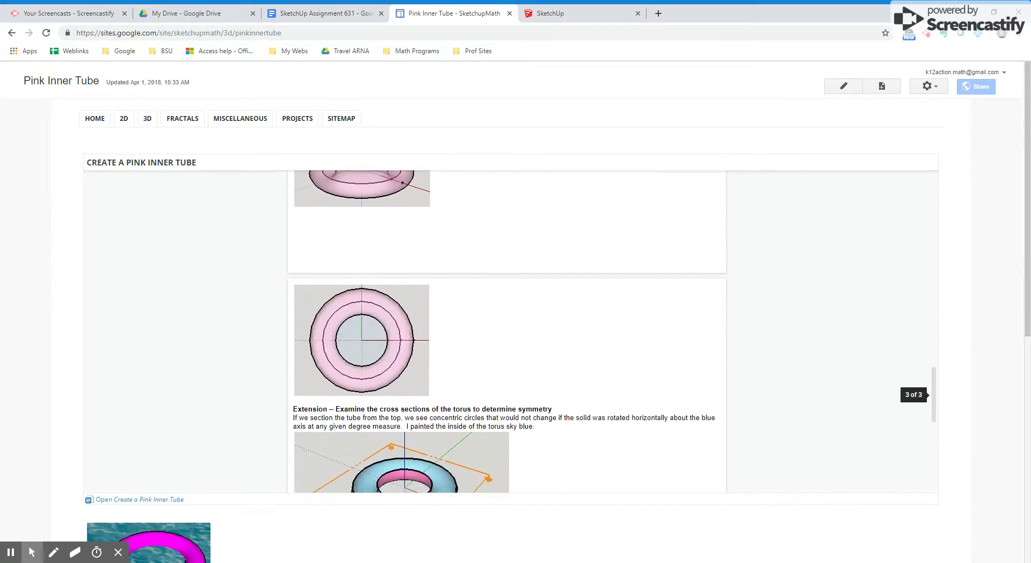
scroll(down, 3)
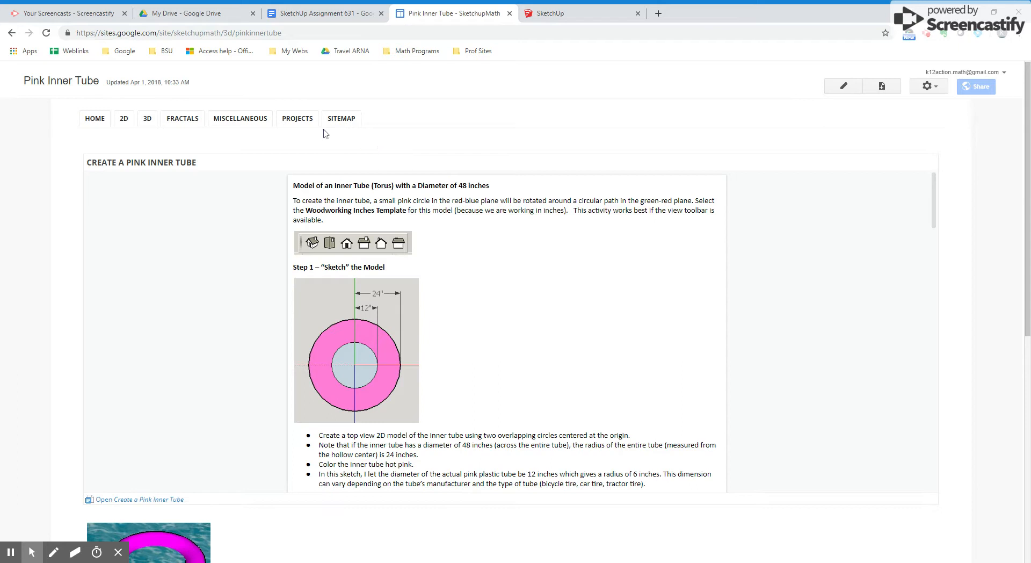
mouse_move(225, 132)
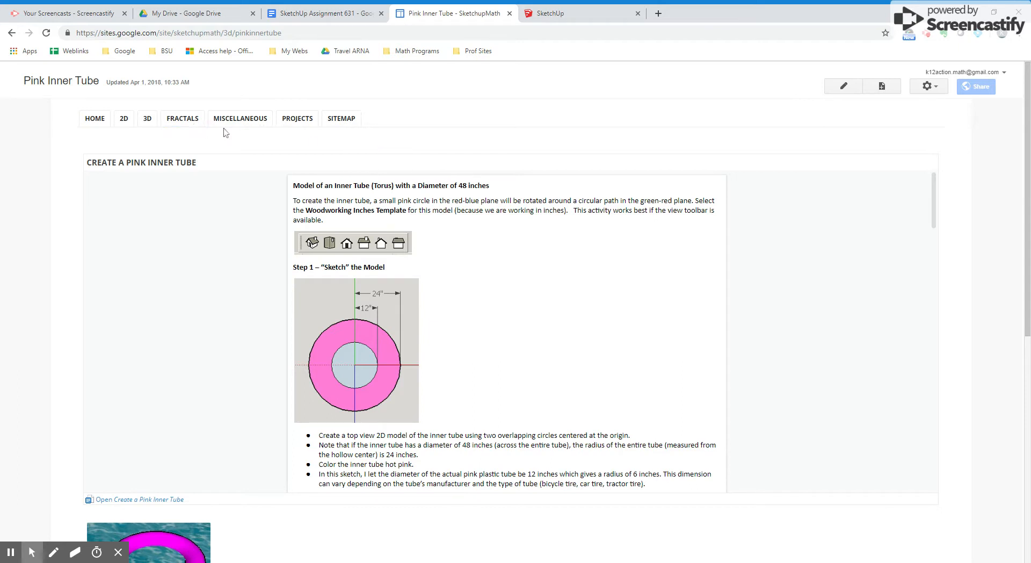
mouse_move(498, 174)
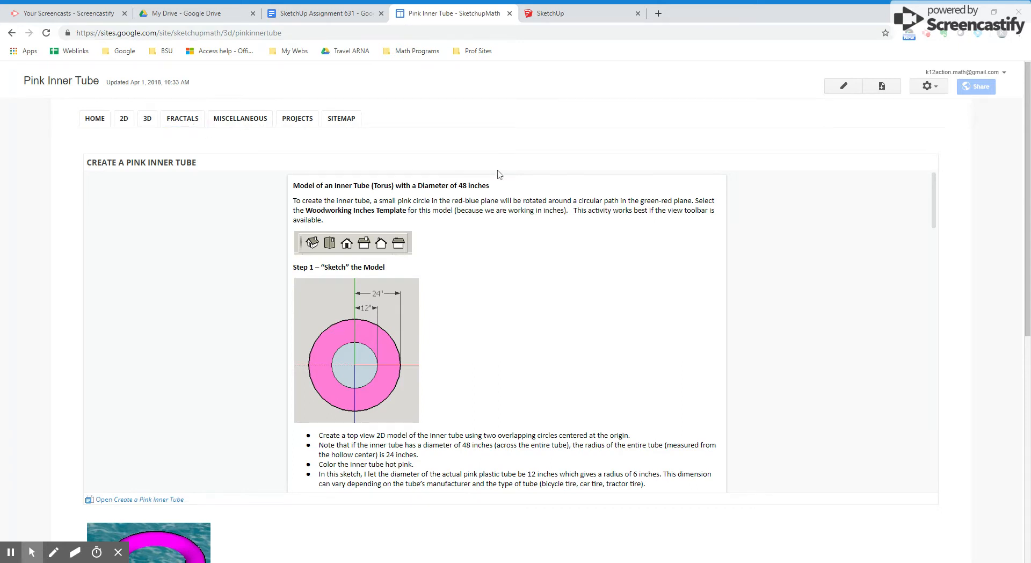